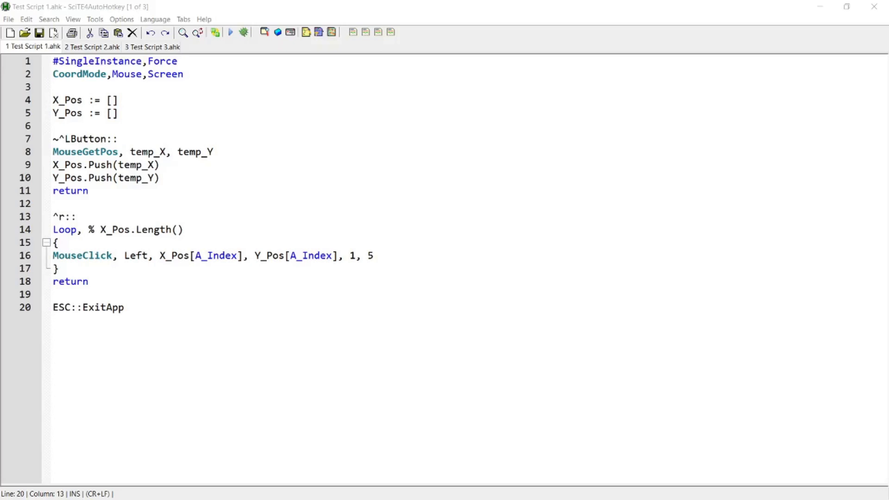
# Search Google for 'what is an array in programming' and highlight the definition snippet
pyautogui.click(176, 61)
pyautogui.write('what is an array in pr')
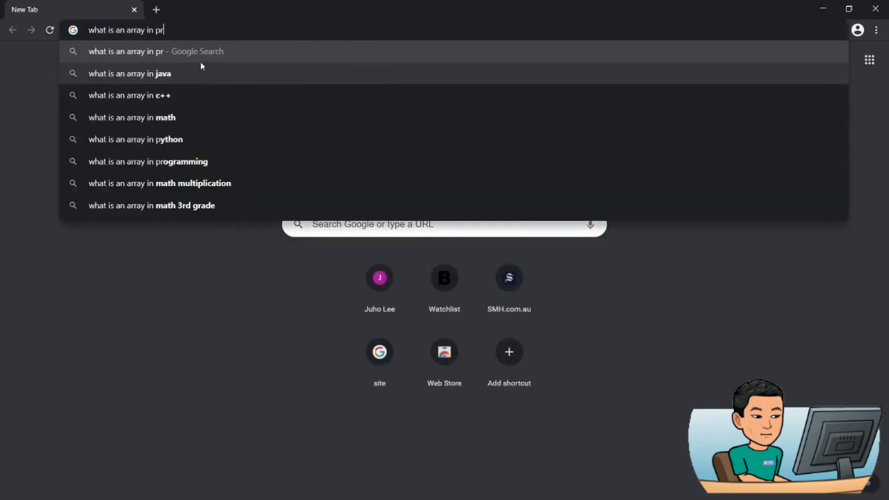
pyautogui.click(149, 161)
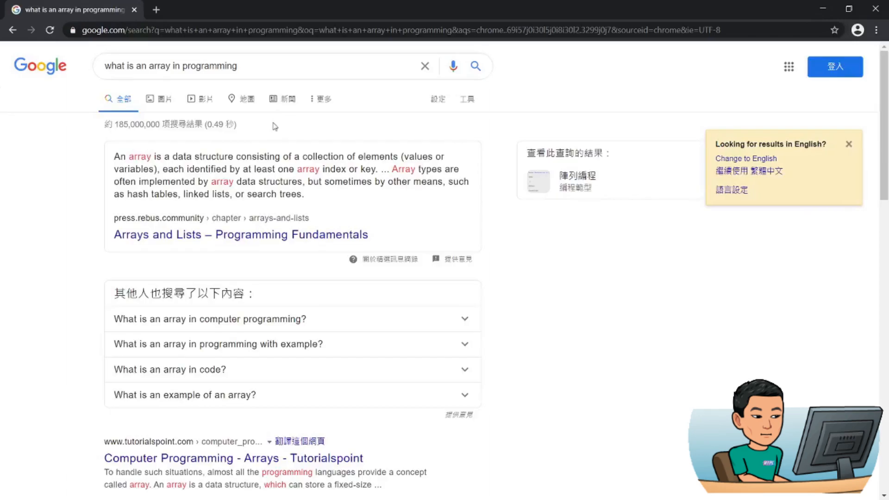
pyautogui.moveTo(115, 158)
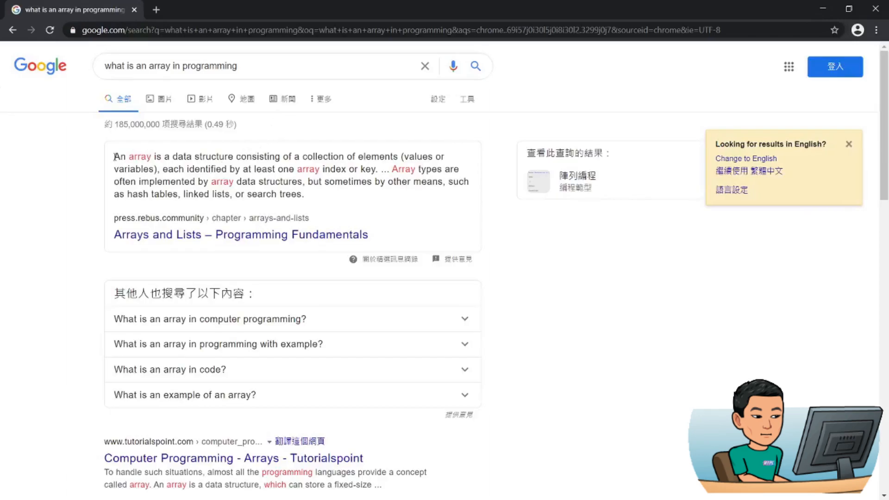
pyautogui.moveTo(114, 156); pyautogui.dragTo(204, 156)
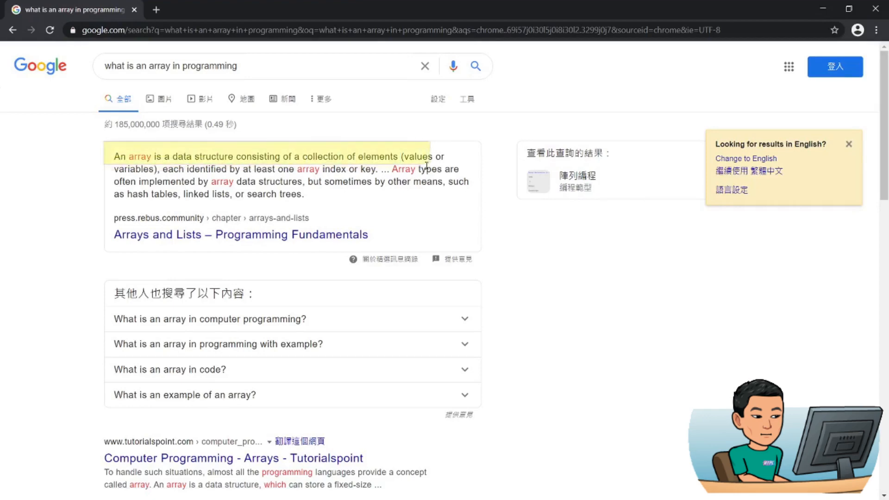
pyautogui.click(345, 30)
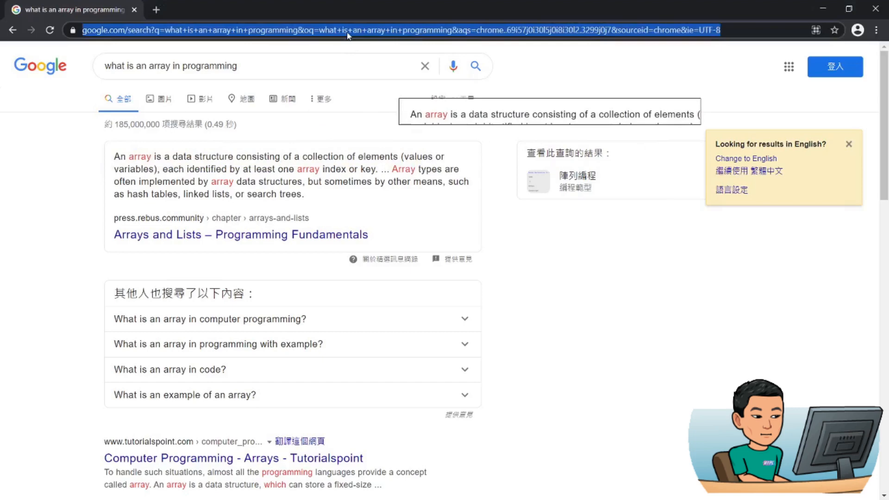
# Search 'array in autohotkey' and read the Arrays - Definition & Usage documentation page
pyautogui.write('array in autocad')
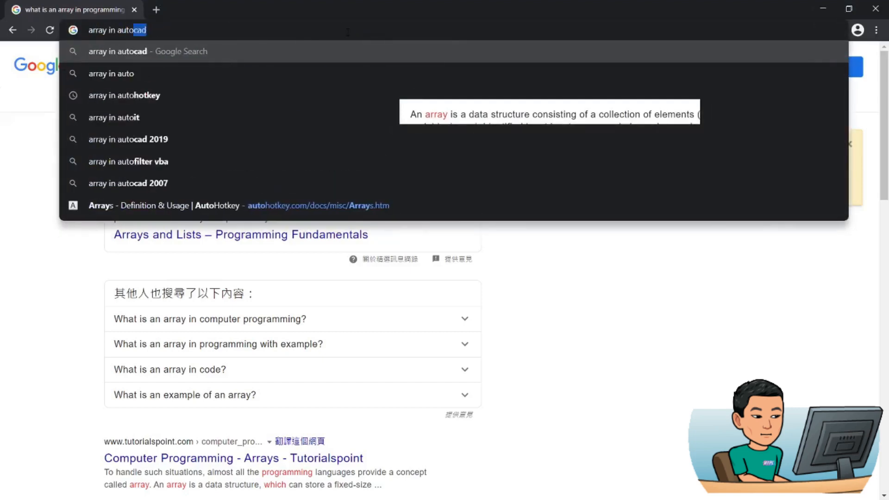
pyautogui.click(124, 95)
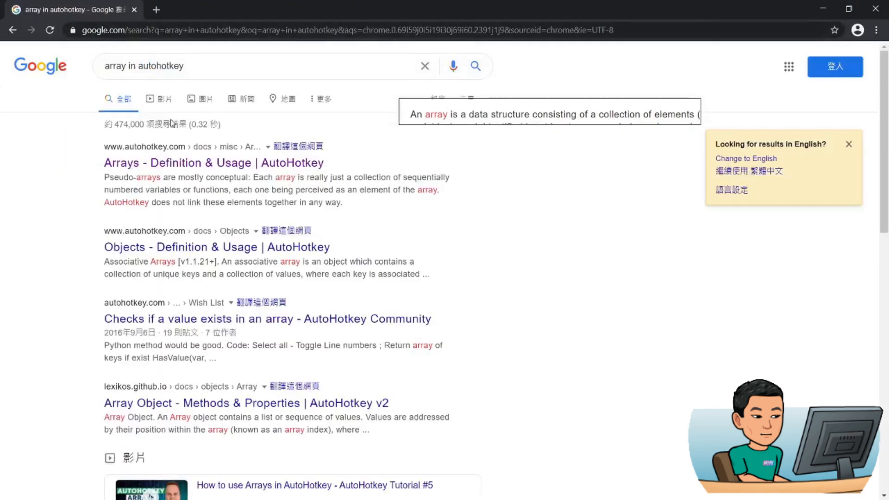
pyautogui.click(213, 163)
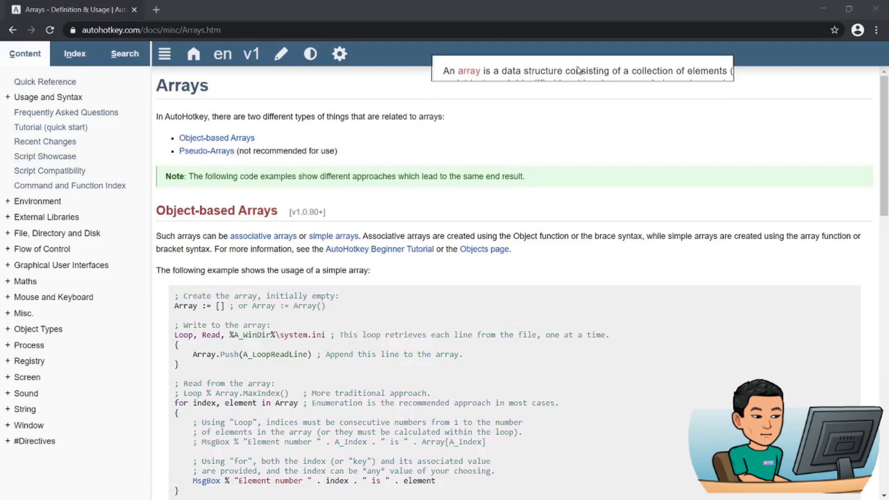
pyautogui.moveTo(324, 160)
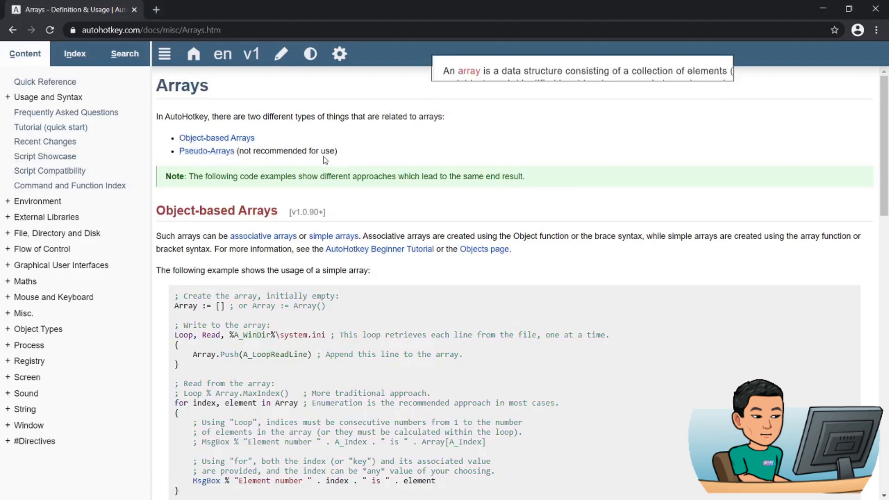
pyautogui.moveTo(206, 150)
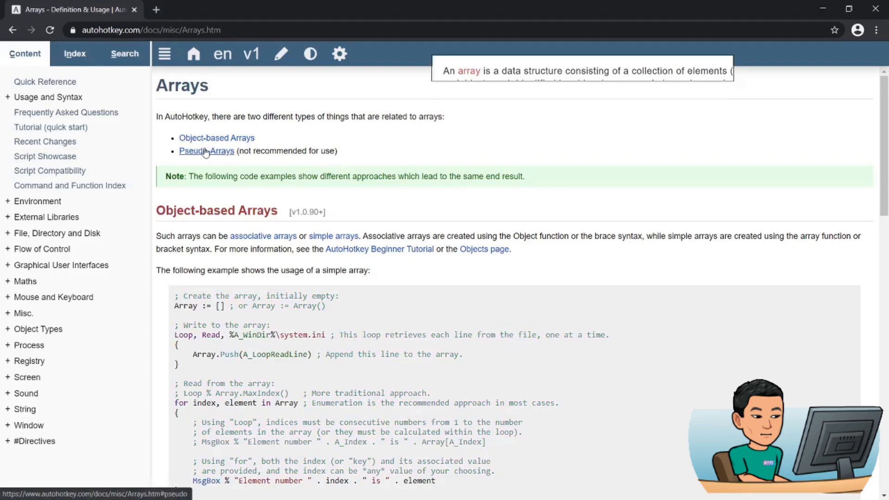
pyautogui.moveTo(218, 153)
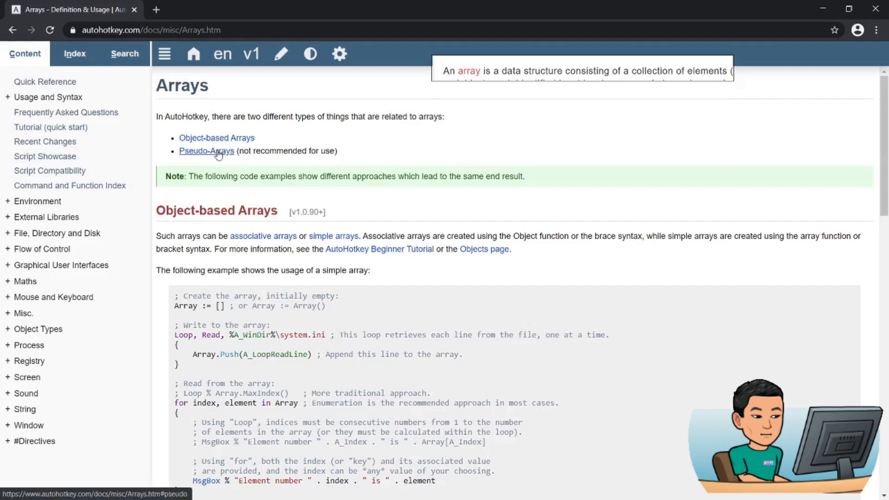
pyautogui.moveTo(360, 186)
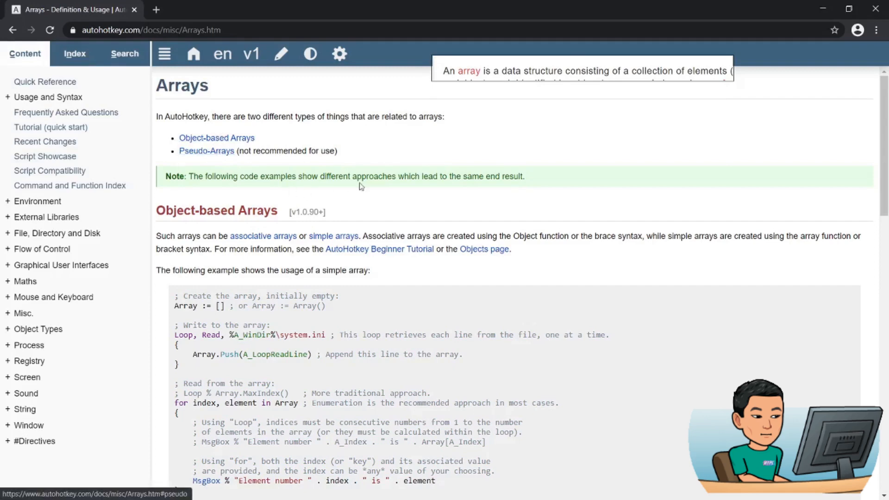
pyautogui.scroll(-3)
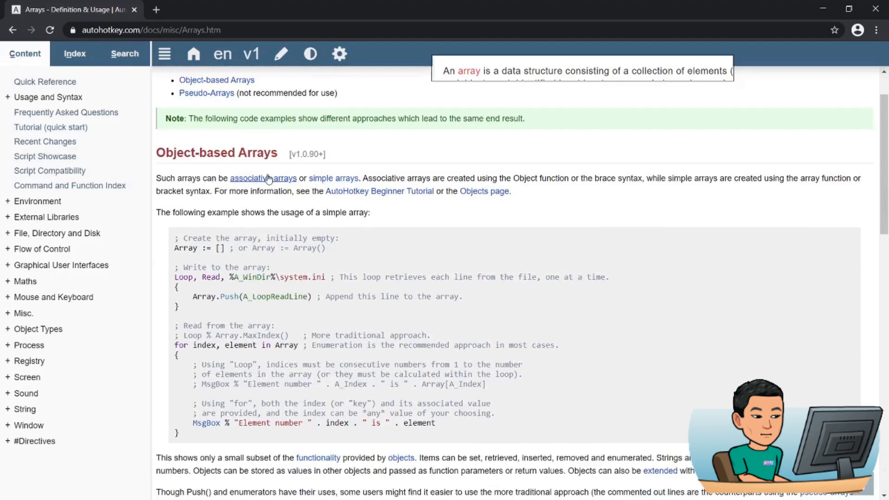
pyautogui.moveTo(289, 184)
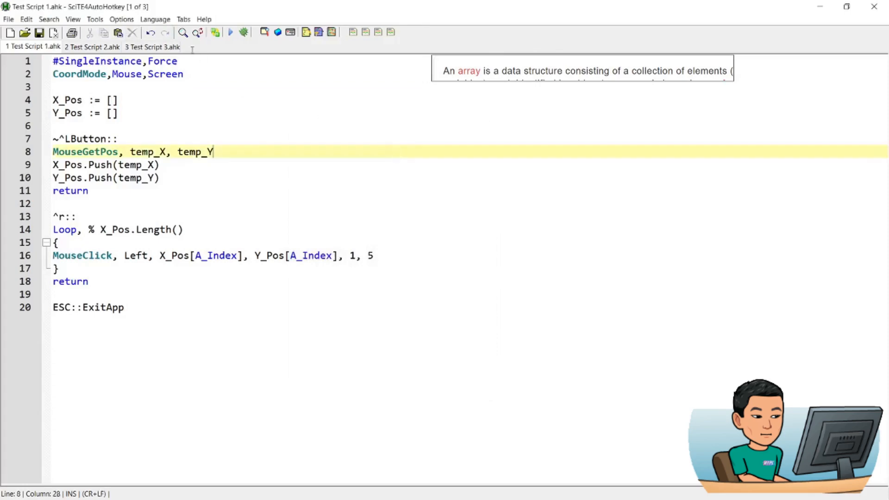
# In Test Script 3, declare an empty array X_Pos := []
pyautogui.click(153, 46)
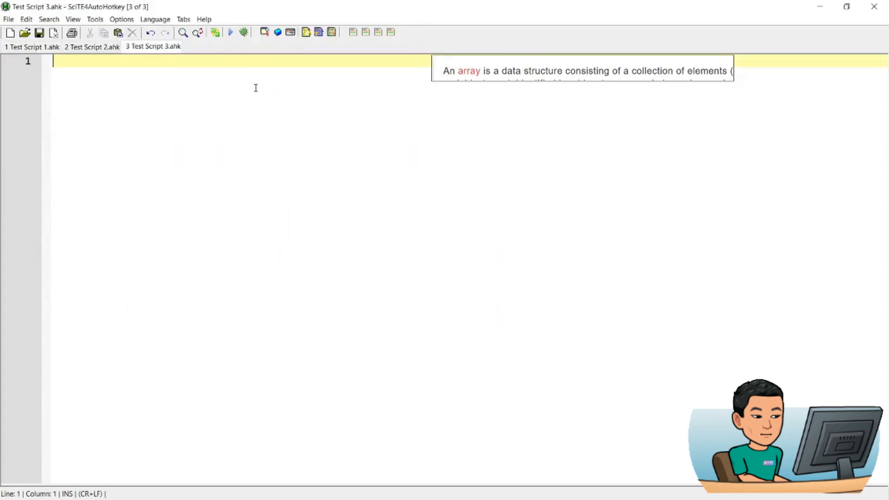
pyautogui.moveTo(251, 80)
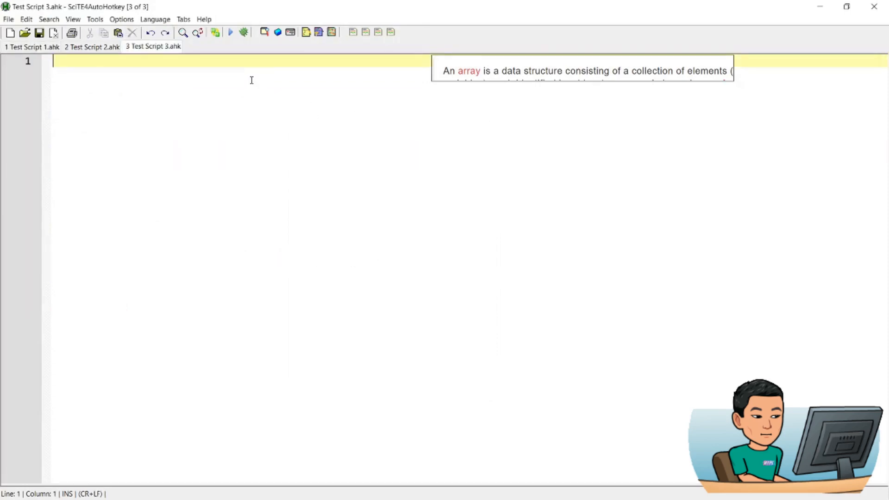
pyautogui.write('x')
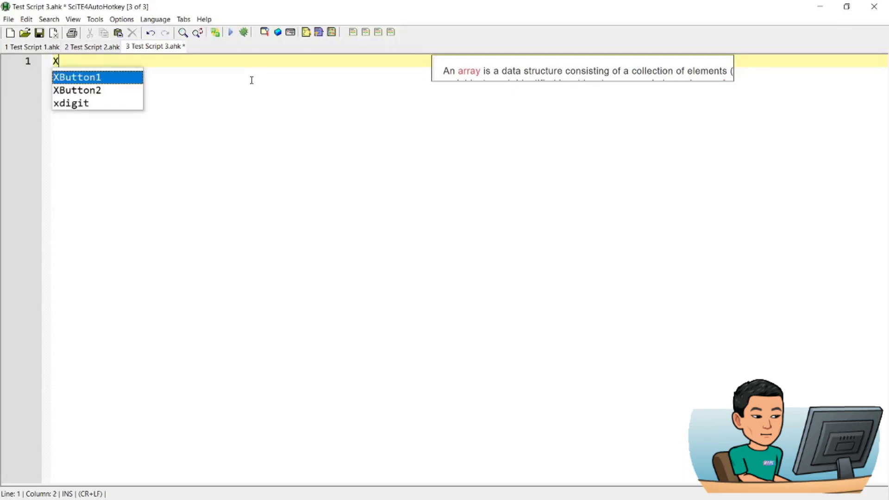
pyautogui.write('_Pos')
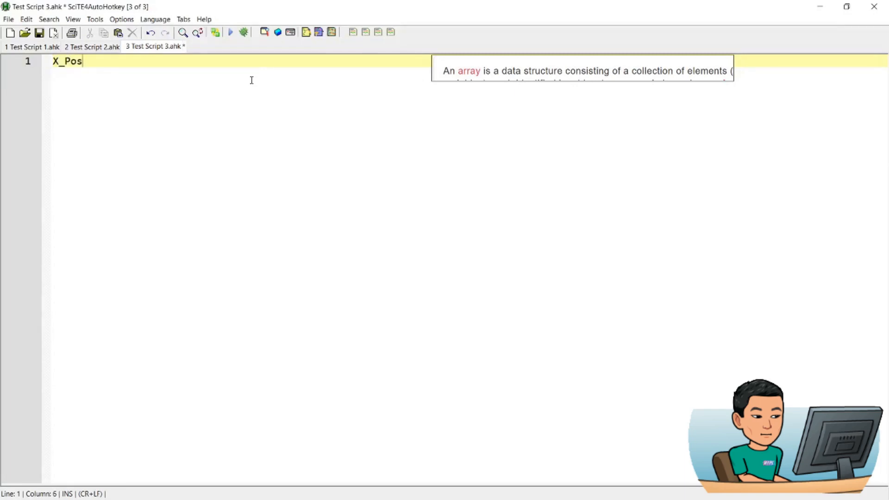
pyautogui.write(':')
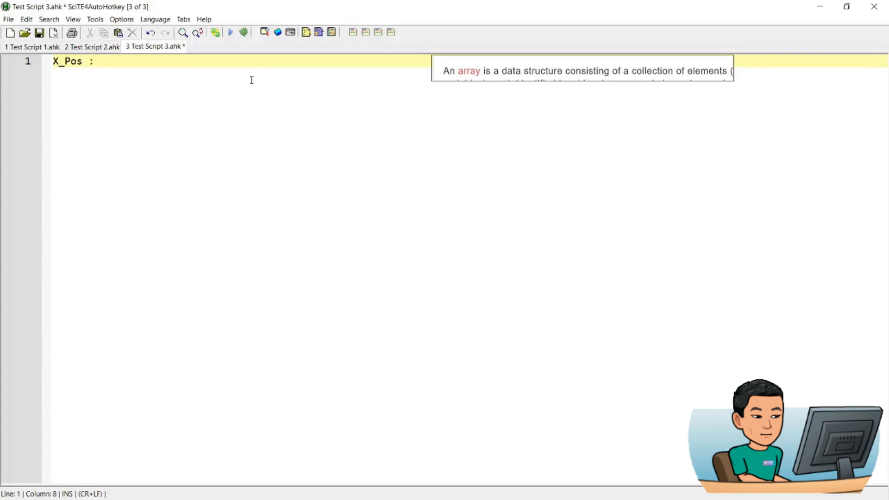
pyautogui.write('=')
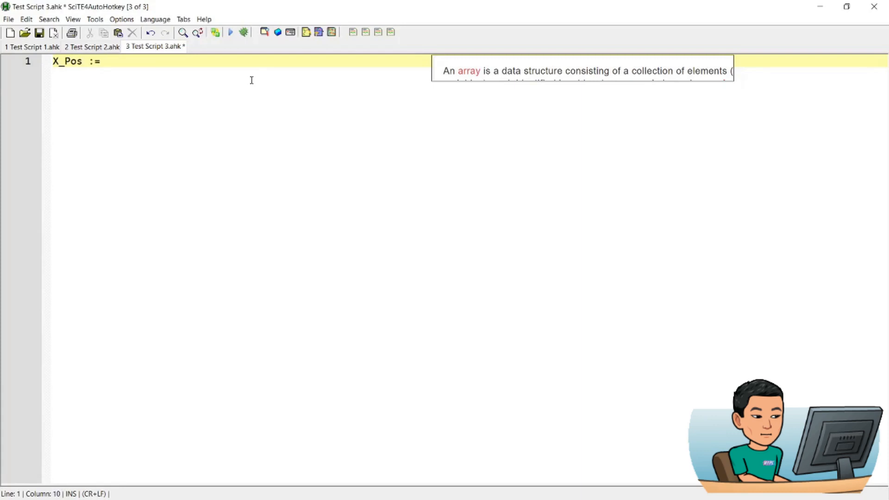
pyautogui.write('[]')
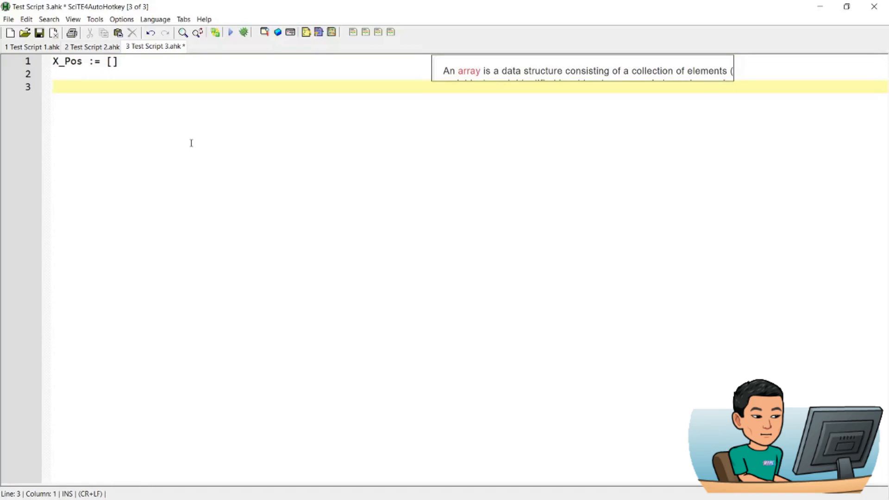
# Add a populated array line X_Pos := [5,4,3,2,"myString"]
pyautogui.write('X_Pos := [')
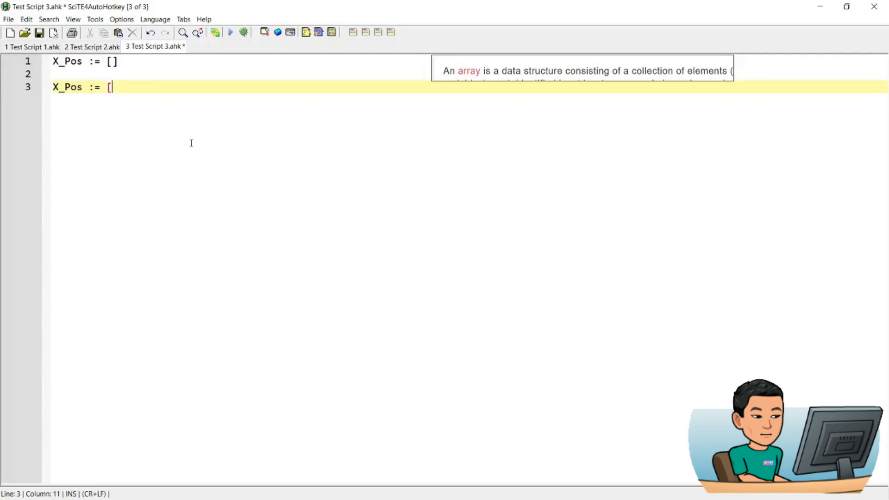
pyautogui.write(']')
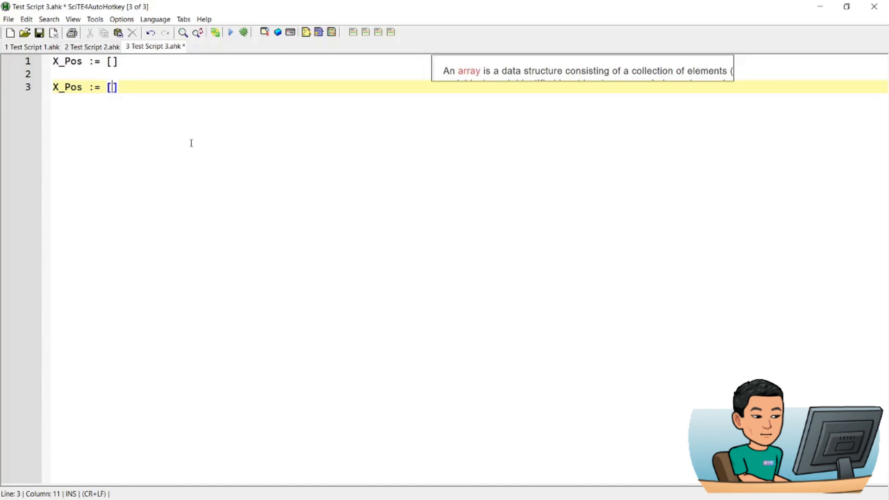
pyautogui.write('5,4,3,')
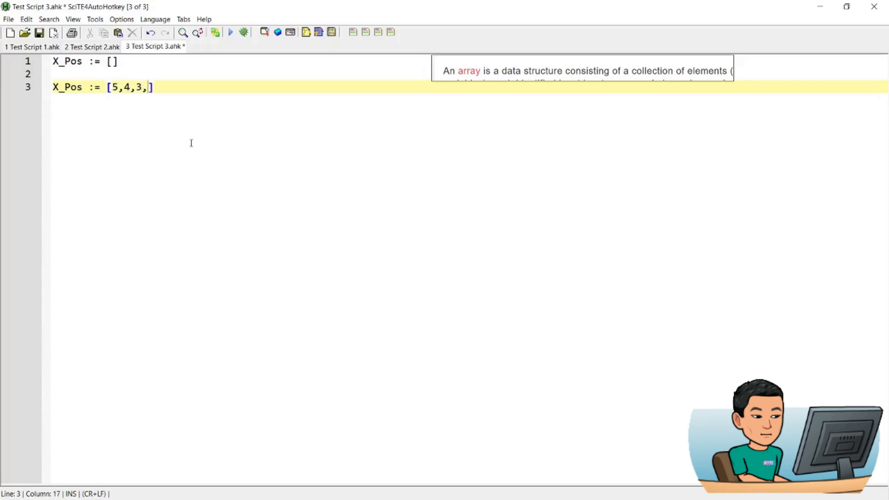
pyautogui.write('2,')
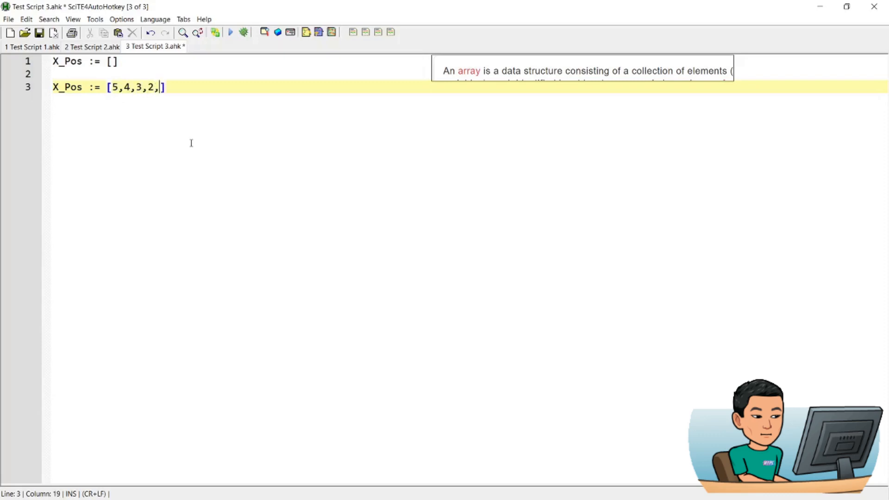
pyautogui.write('"')
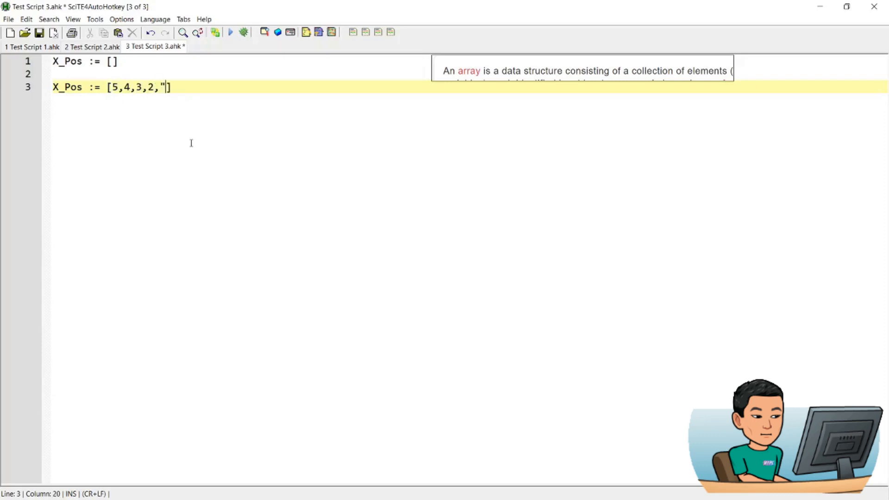
pyautogui.write('myString')
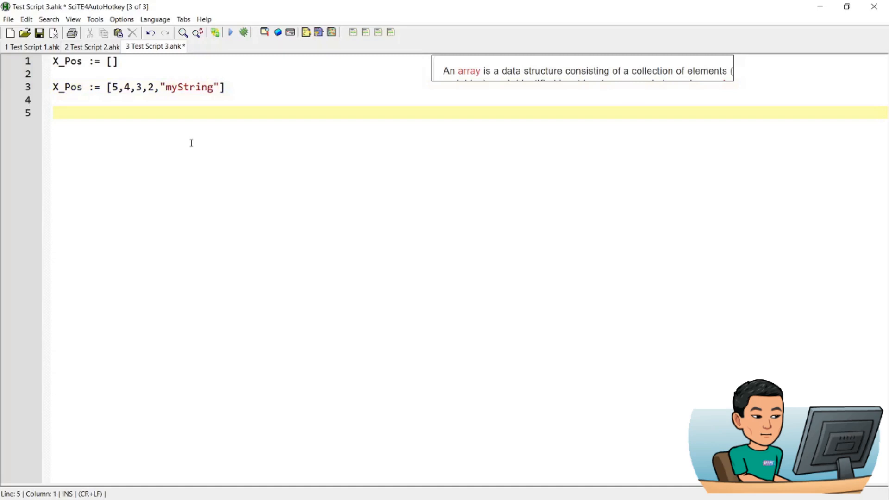
# Write MsgBox % X_Pos[4], run it to show 2, then comment the line out
pyautogui.write('M')
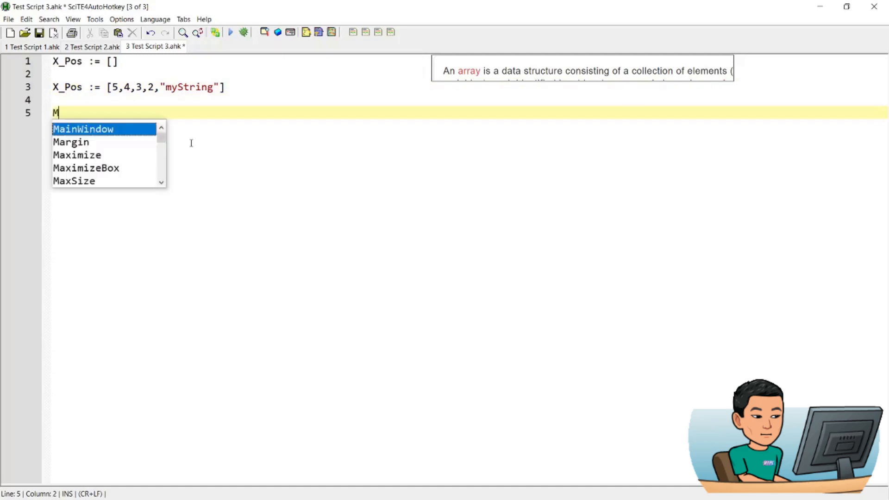
pyautogui.write('sgBox')
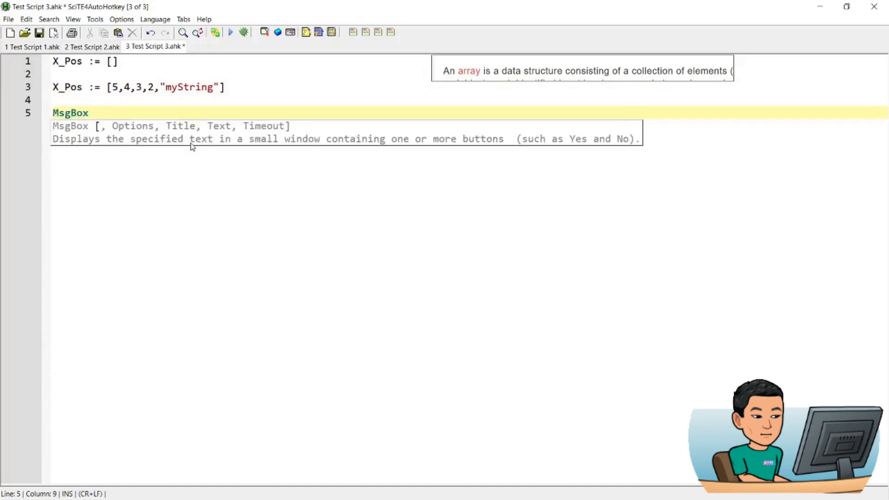
pyautogui.write('% X')
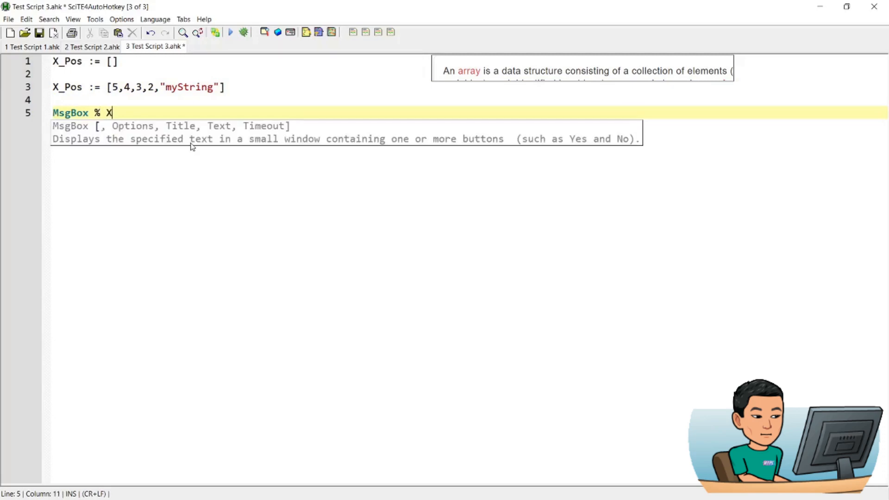
pyautogui.write('_Pos[')
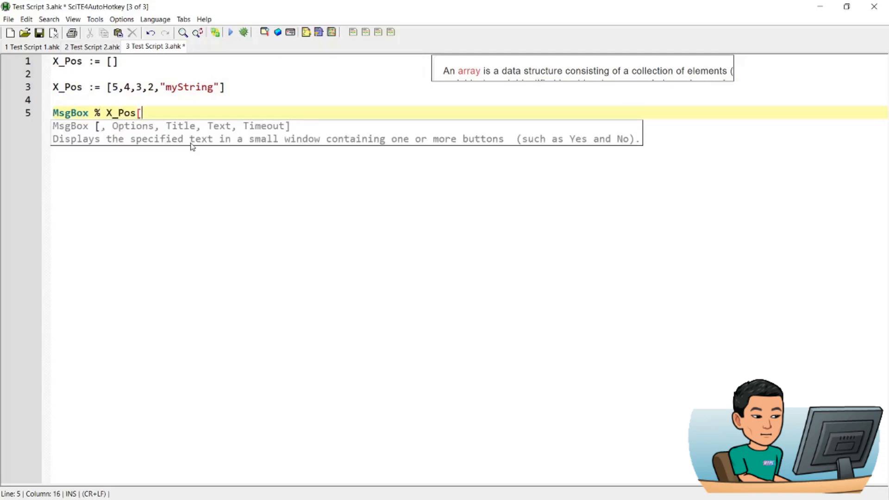
pyautogui.write(']')
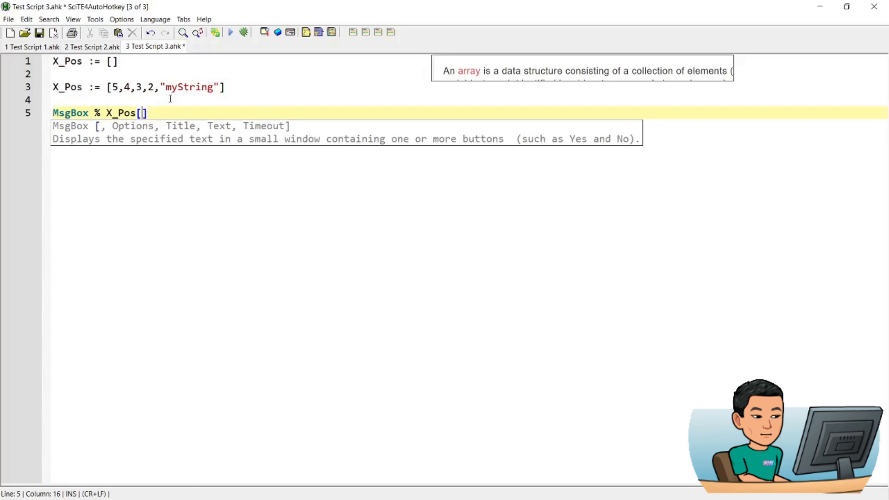
pyautogui.write('4')
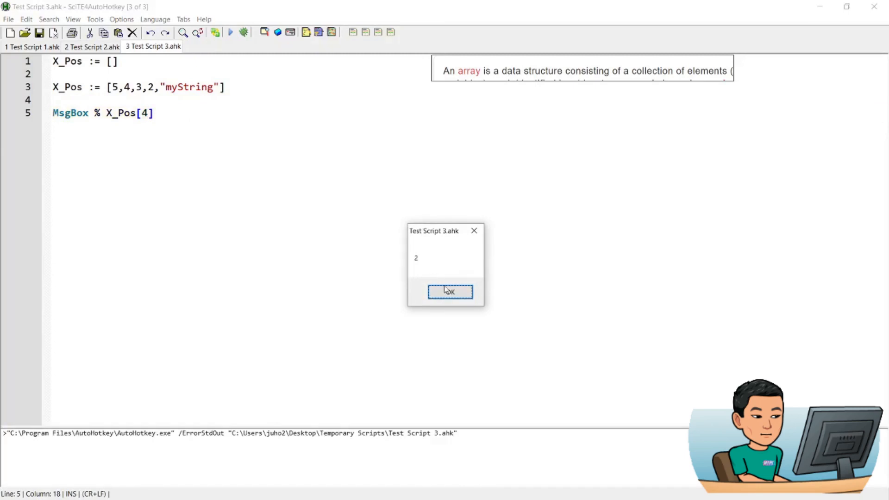
pyautogui.click(449, 292)
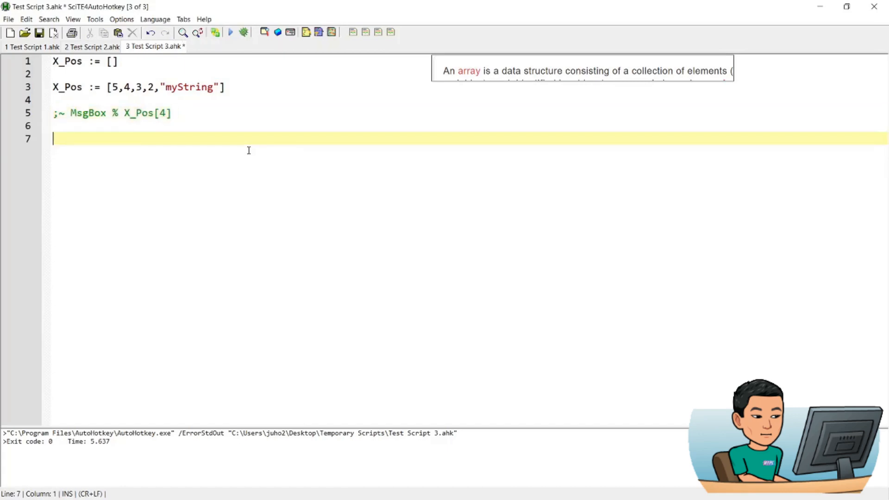
# Add X_Pos.Push(50) to append 50 to the array
pyautogui.write('X_Pos')
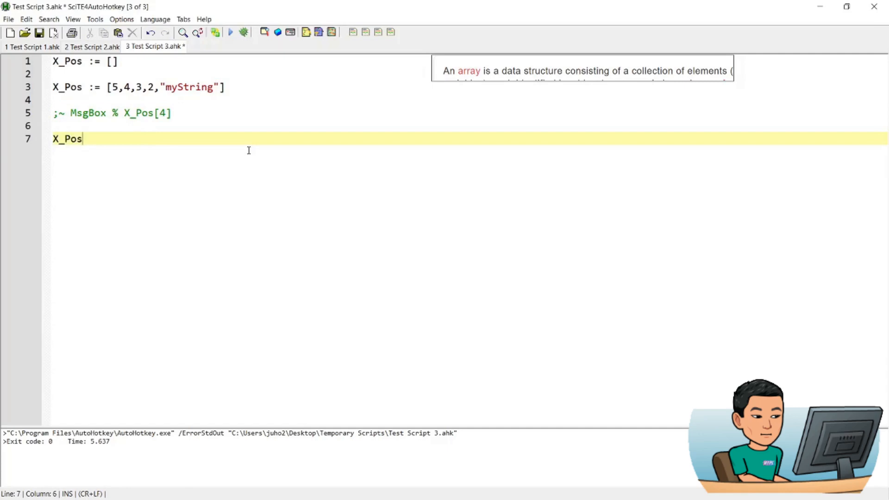
pyautogui.write('.Push(')
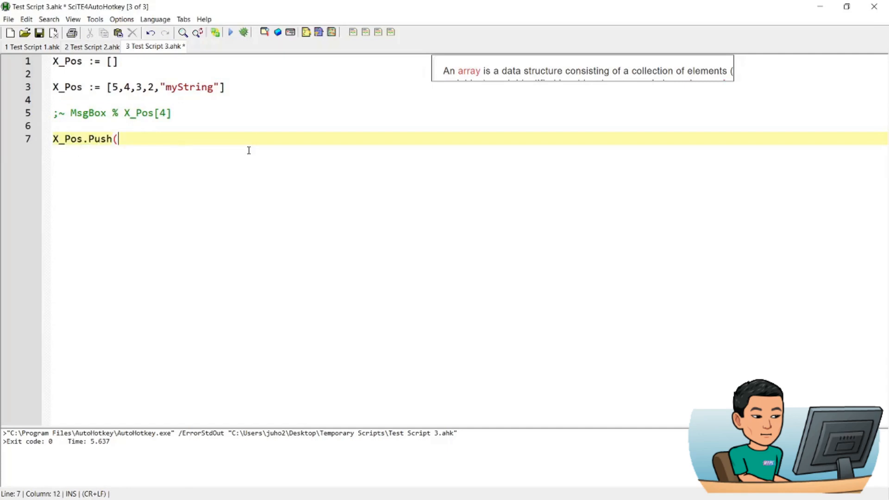
pyautogui.write(')')
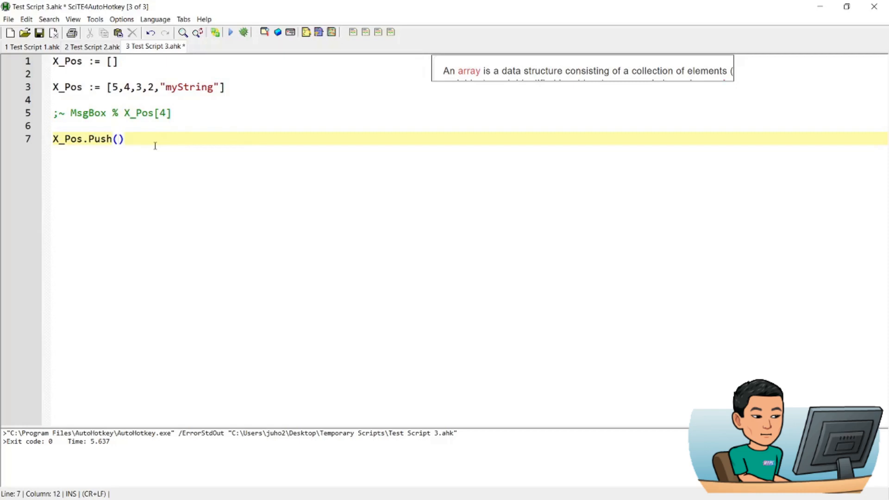
pyautogui.write('50')
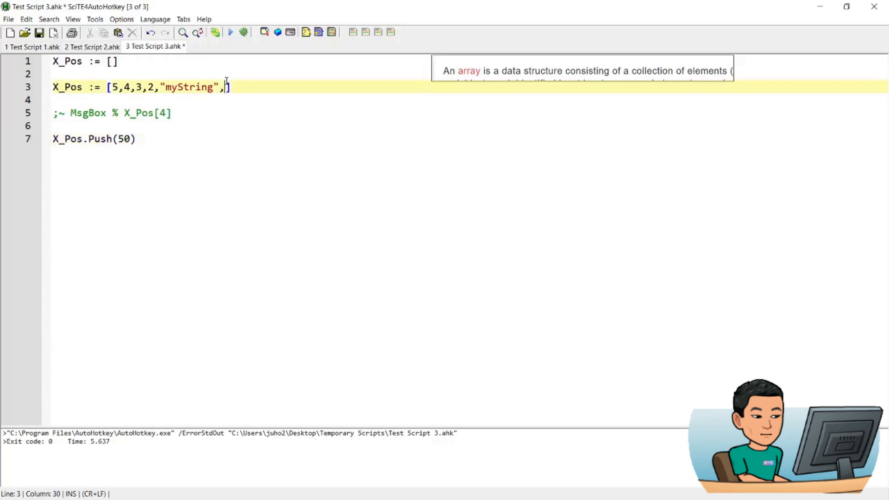
# Write MsgBox % X_Pos[6], run it to show 50, then comment it out
pyautogui.write('50')
pyautogui.write('MsgB')
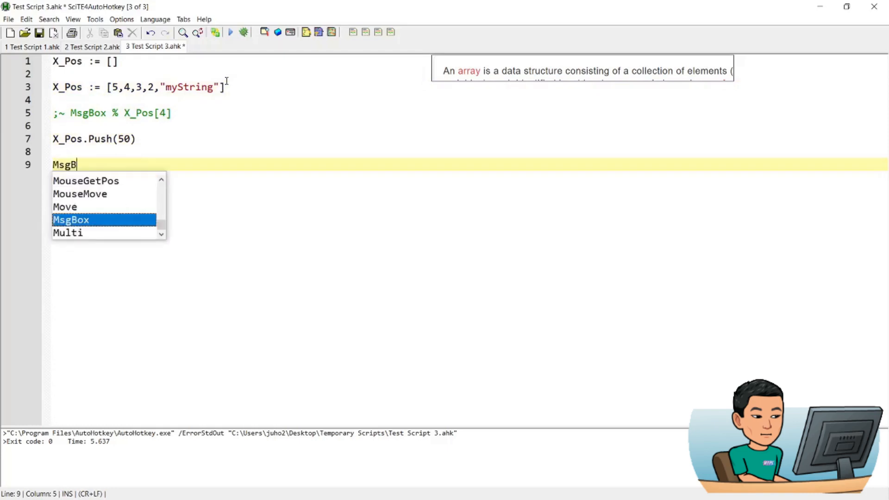
pyautogui.write('ox % X_Pos')
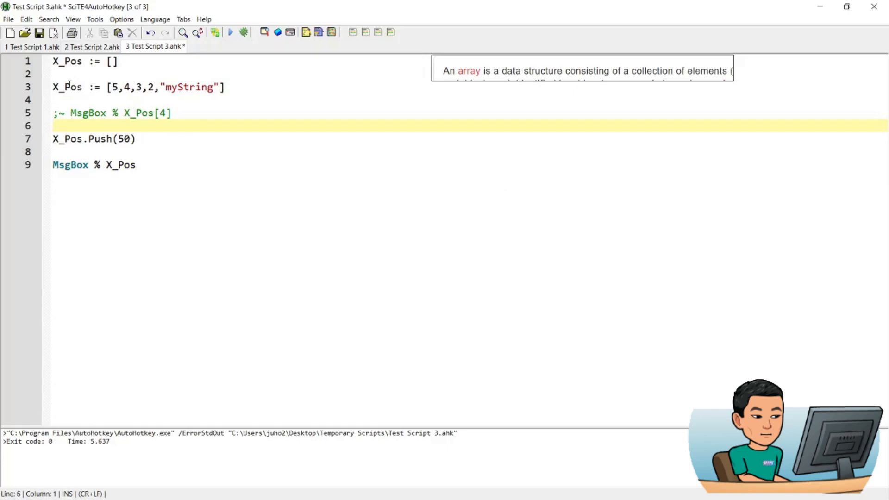
pyautogui.click(177, 87)
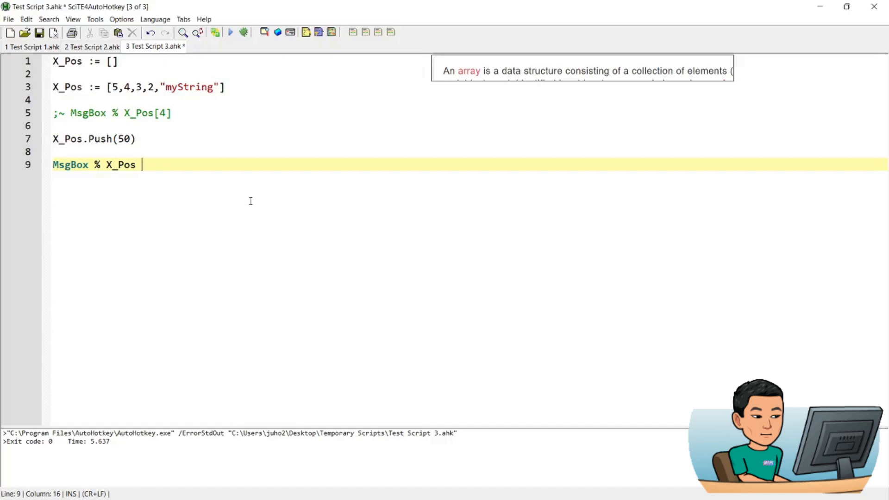
pyautogui.write('[]6')
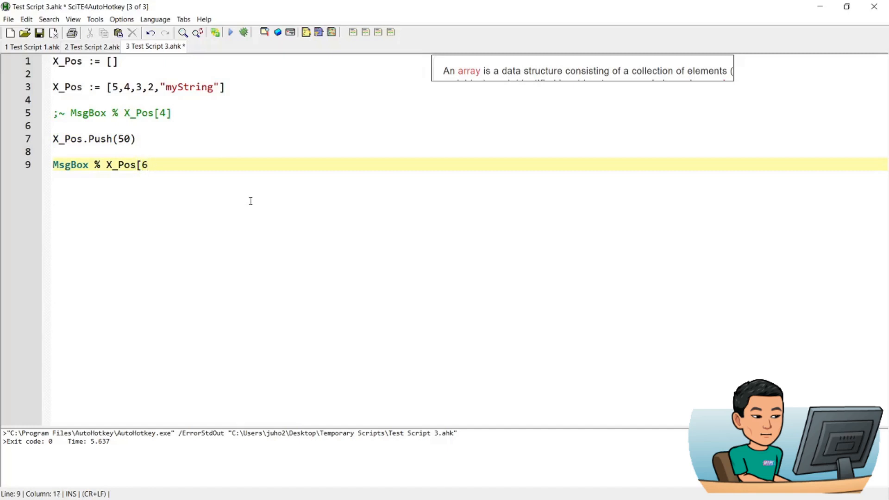
pyautogui.write(']')
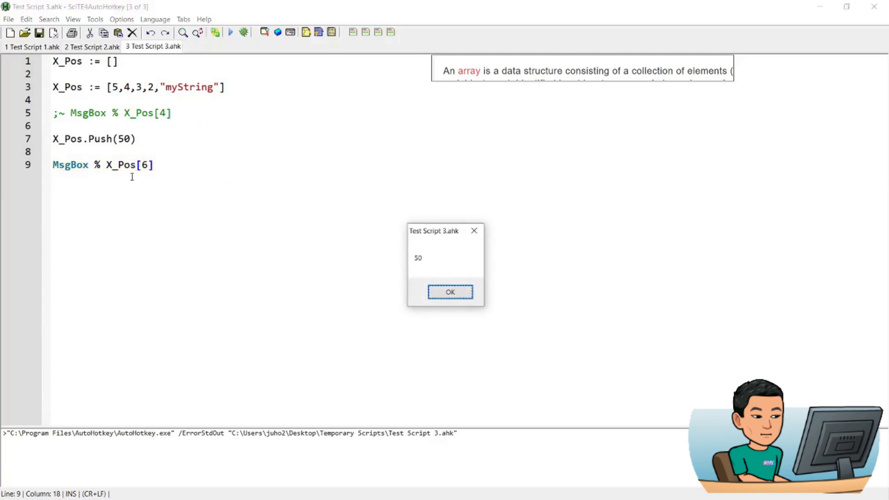
pyautogui.click(450, 292)
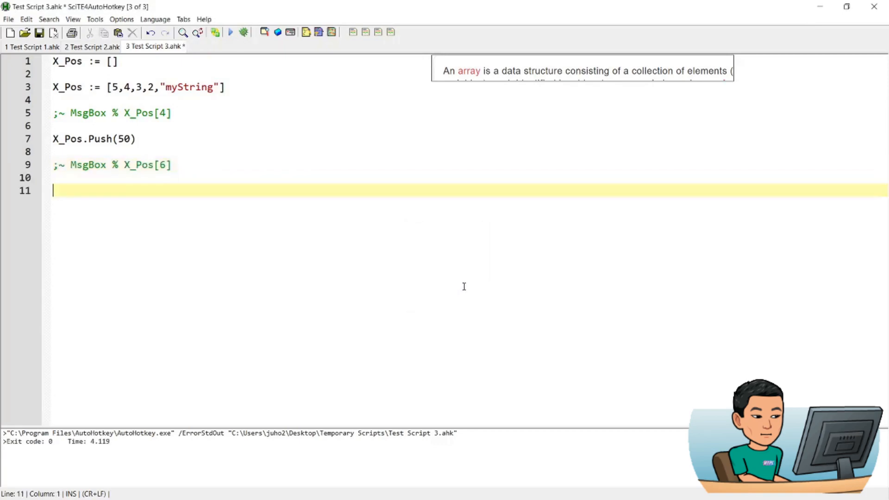
# Add MsgBox % X_Pos.Length() and run it to report 6 elements
pyautogui.write('MsgBox %')
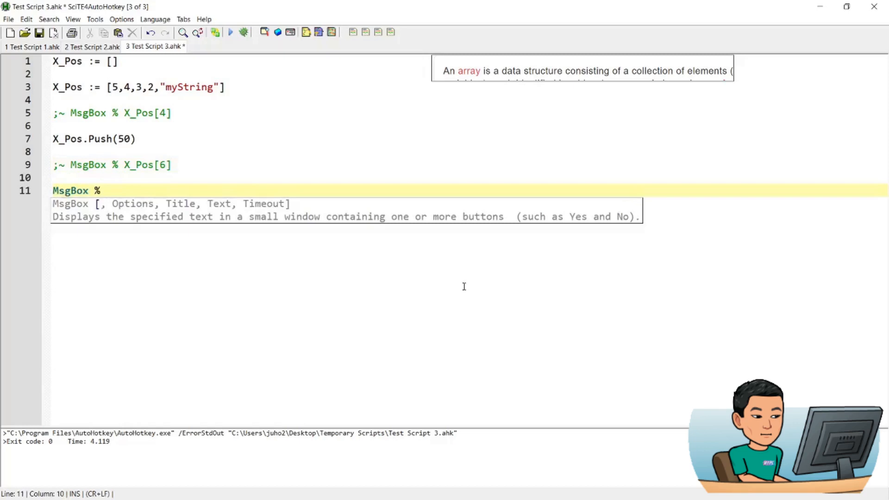
pyautogui.write('X_Pos.Leng')
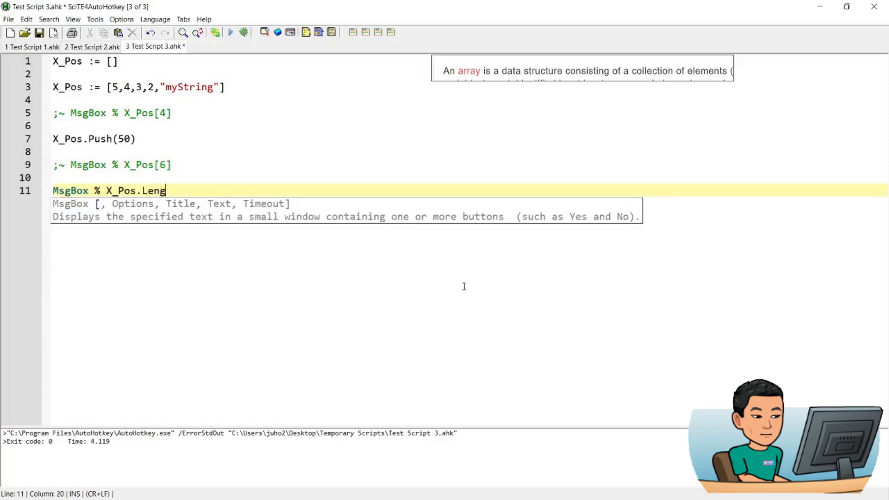
pyautogui.write('th()')
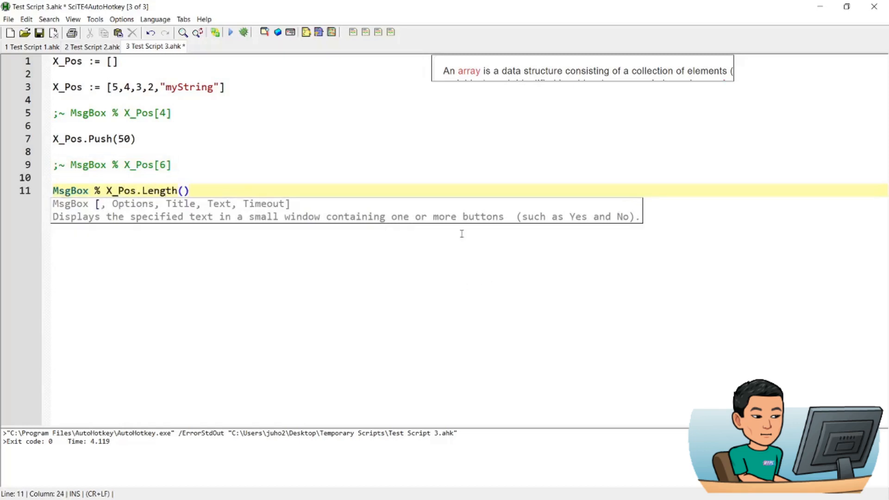
pyautogui.click(246, 190)
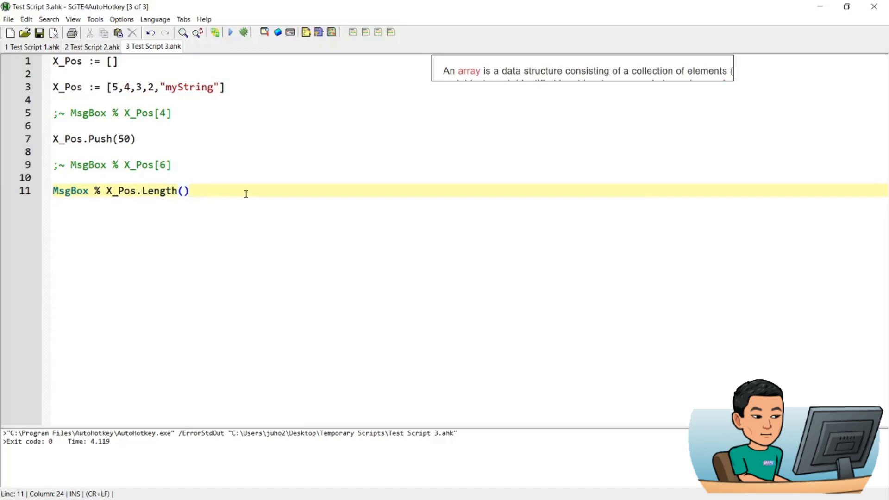
pyautogui.click(231, 31)
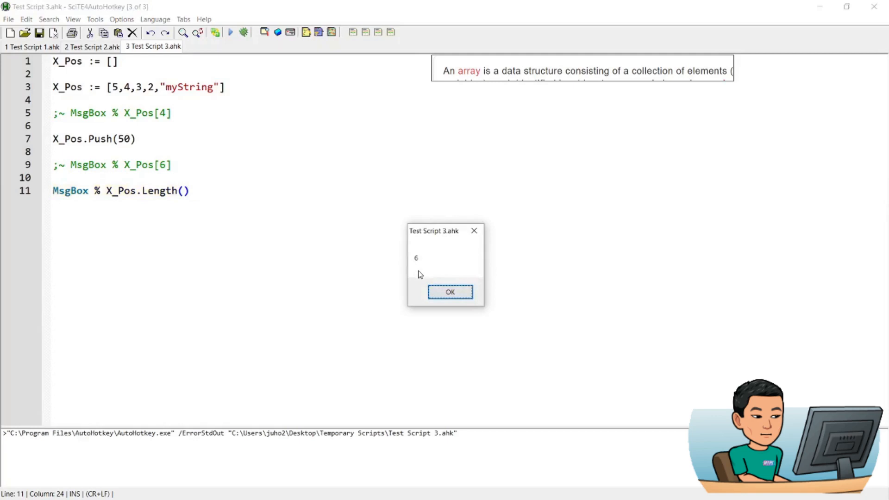
pyautogui.click(450, 292)
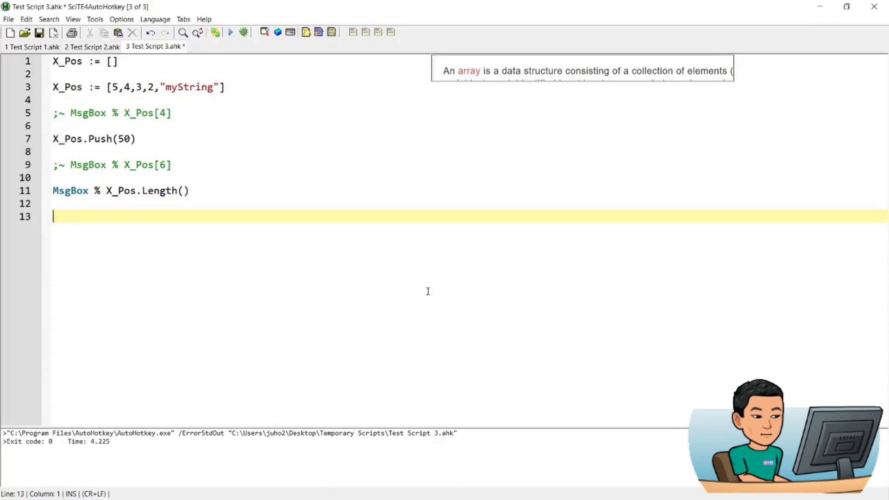
# Write the object X_Pos := {key: "value", key2: "value2"} and return to Test Script 1
pyautogui.write('X_P')
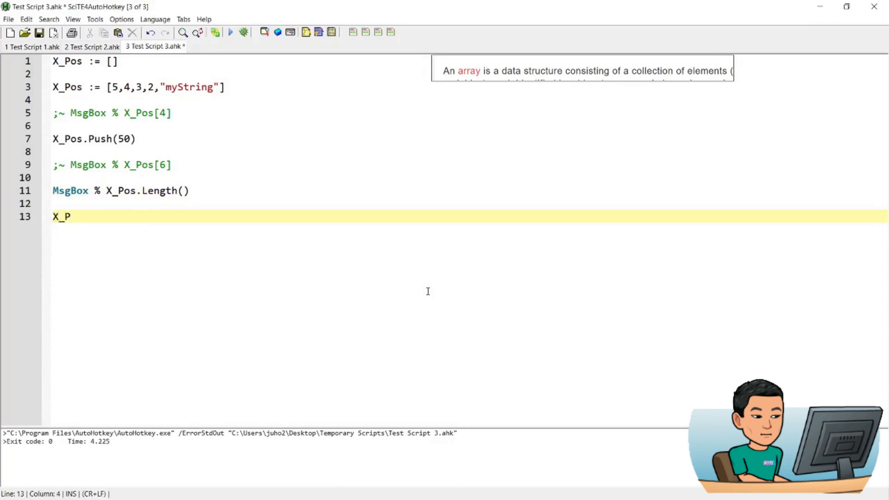
pyautogui.write('os :=')
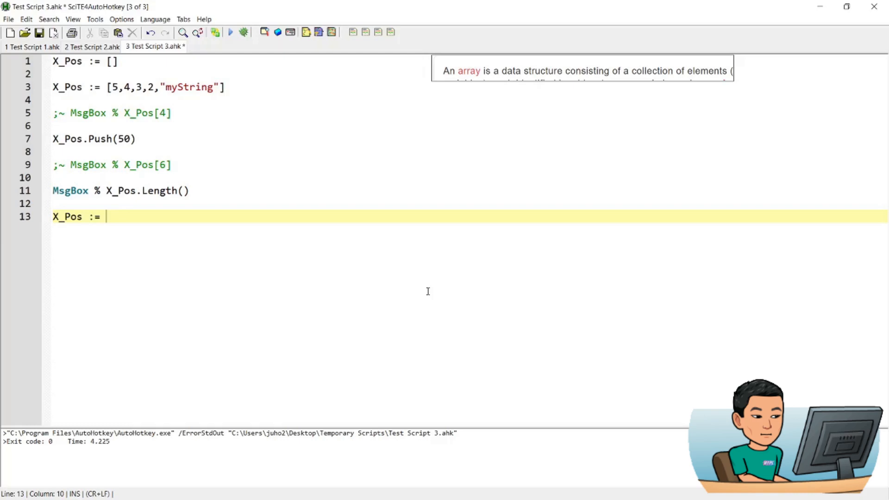
pyautogui.write('{')
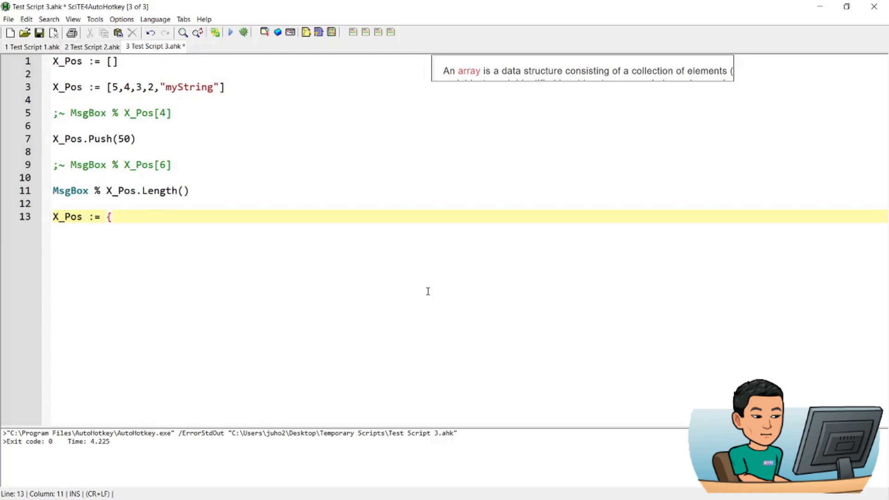
pyautogui.write('key:')
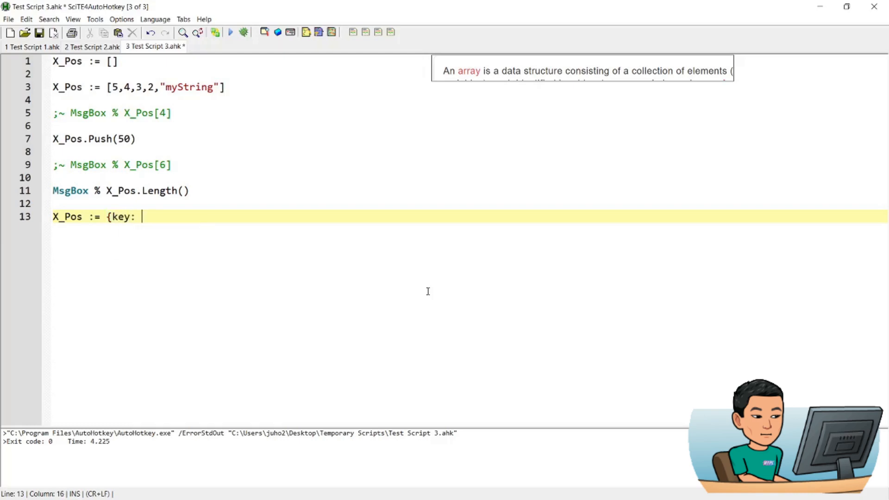
pyautogui.write('"value"')
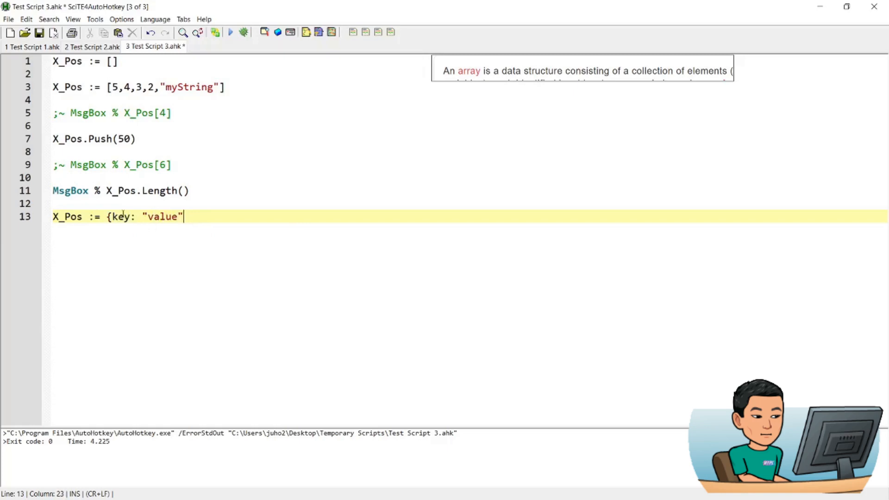
pyautogui.moveTo(217, 224)
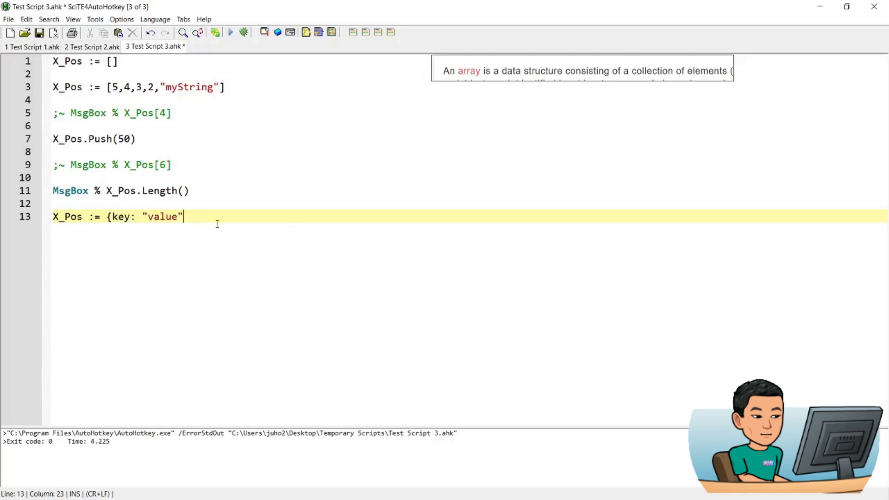
pyautogui.write(', key2')
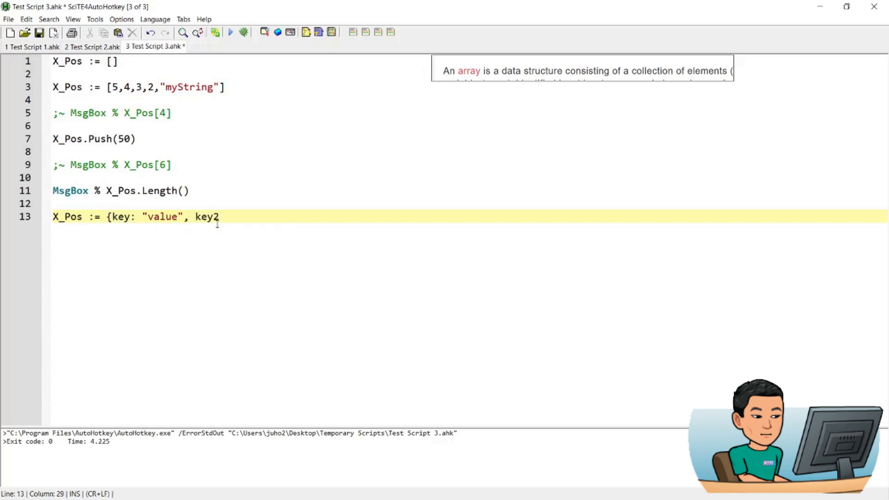
pyautogui.write(': "value2"')
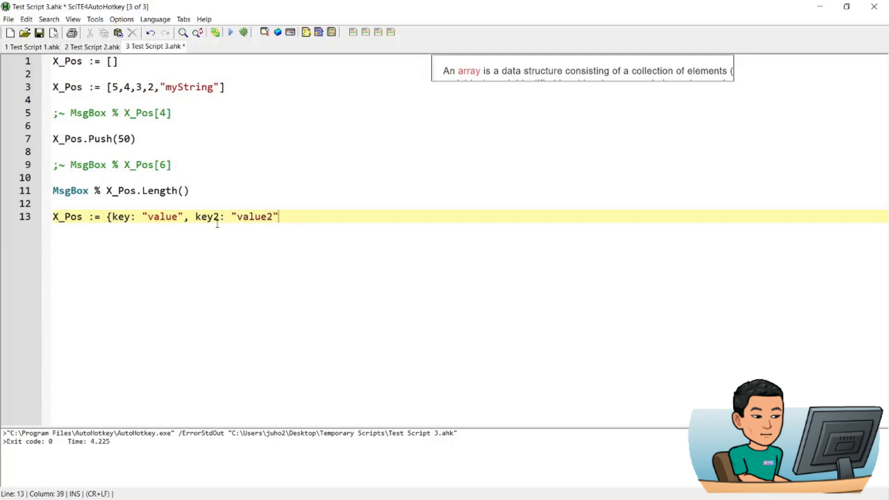
pyautogui.write('}')
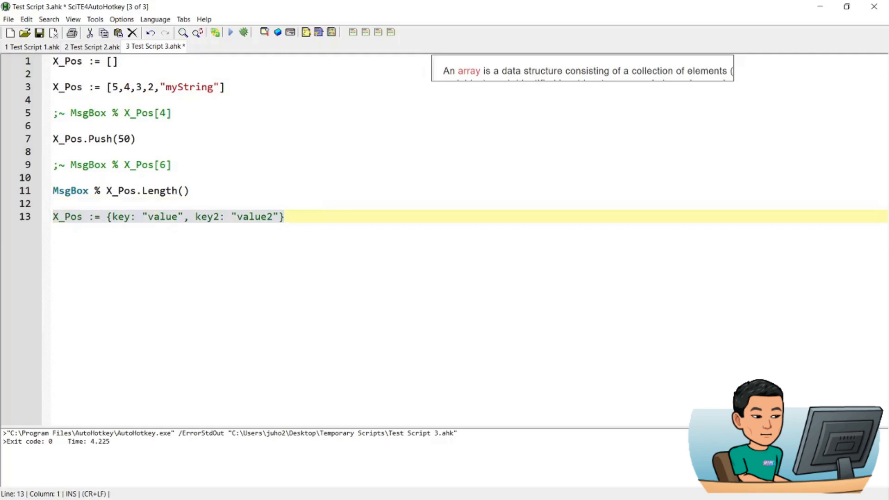
pyautogui.click(395, 250)
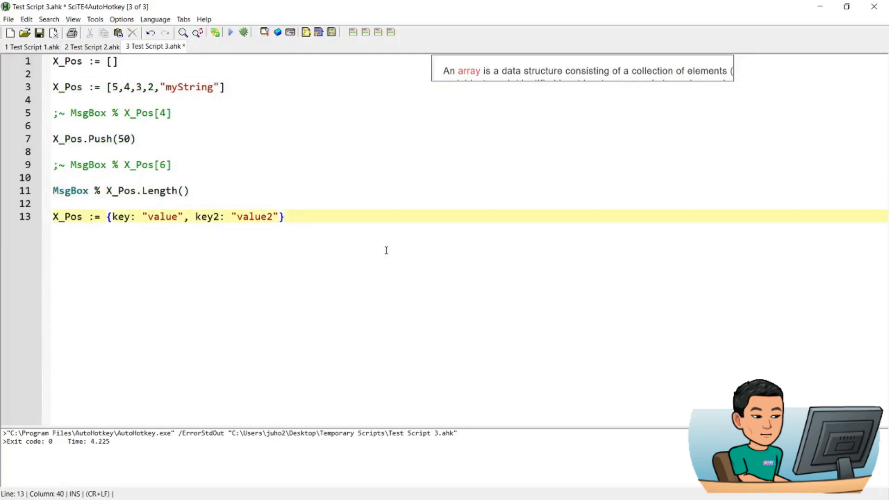
pyautogui.moveTo(473, 80)
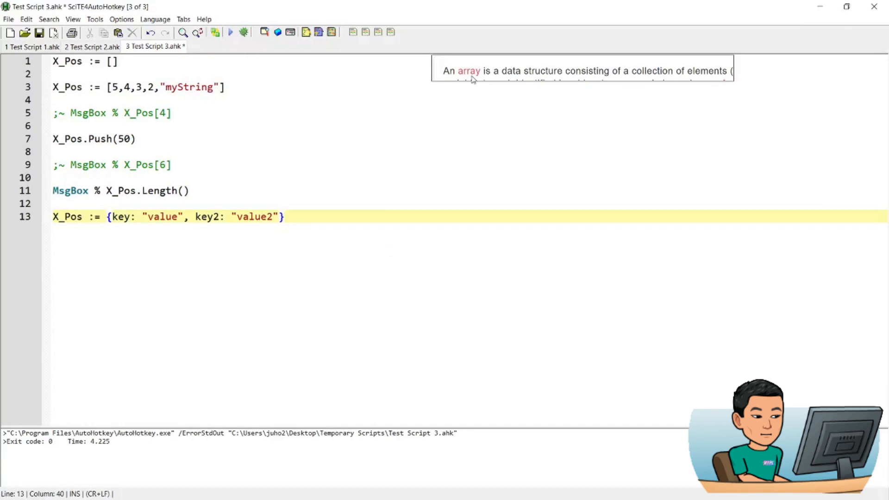
pyautogui.click(31, 46)
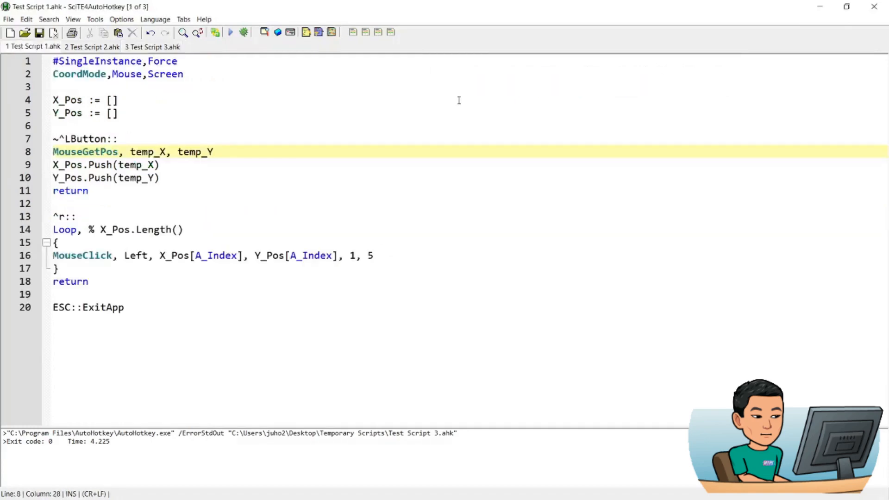
pyautogui.click(223, 61)
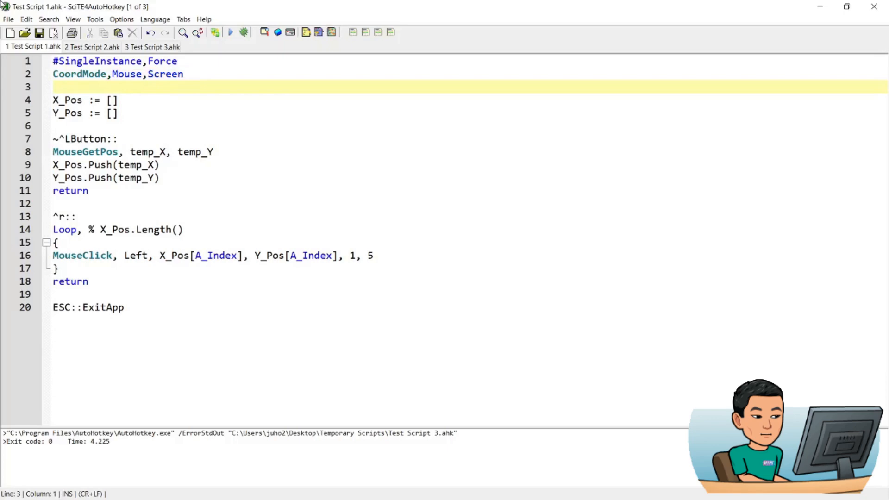
pyautogui.click(155, 113)
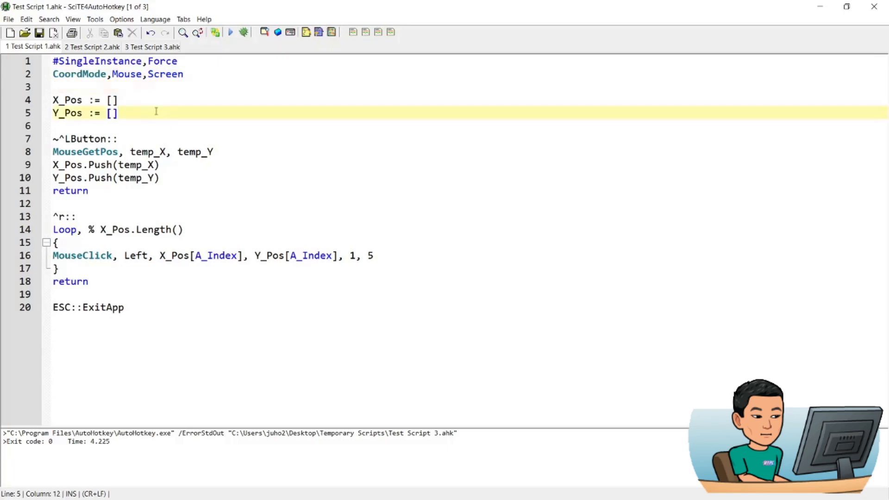
pyautogui.click(80, 100)
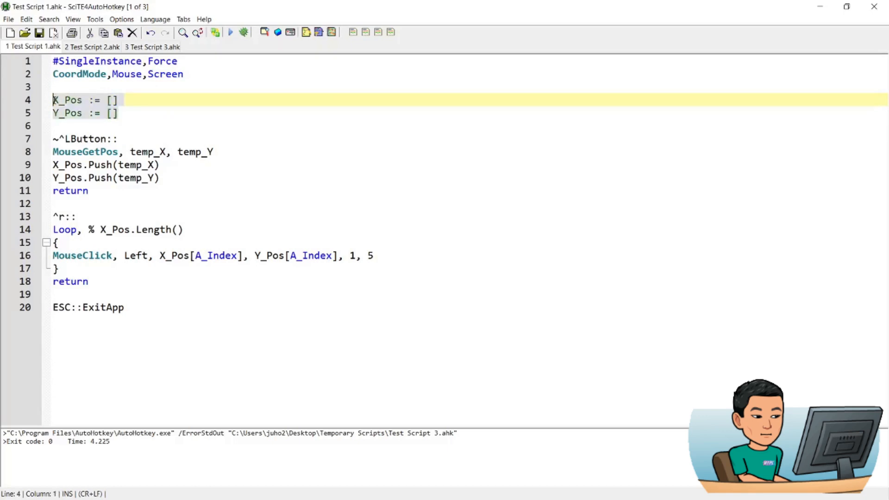
pyautogui.moveTo(72, 120)
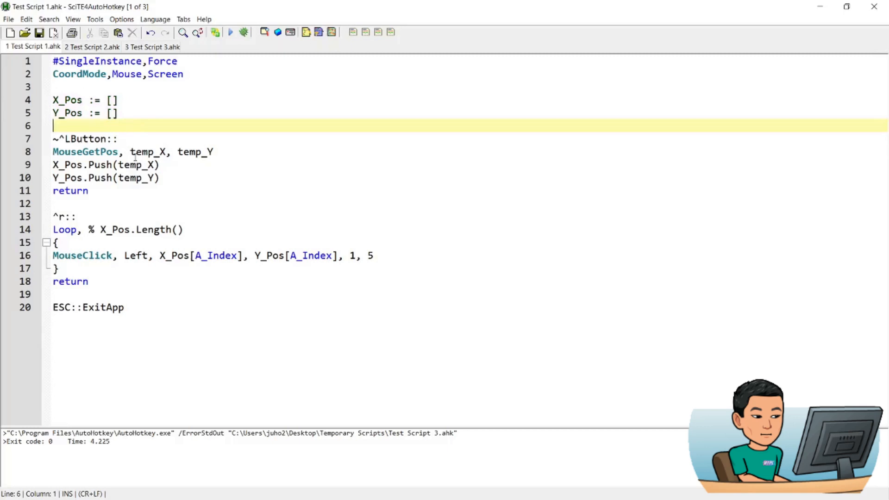
pyautogui.click(154, 152)
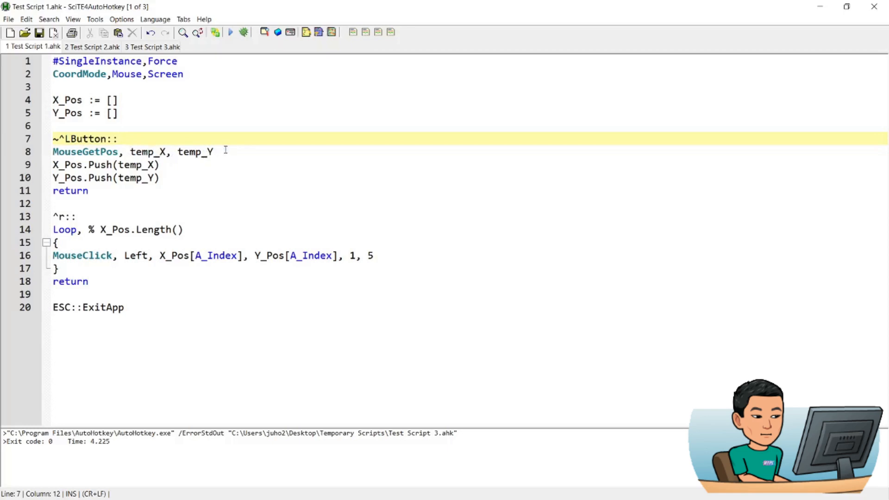
pyautogui.moveTo(64, 164)
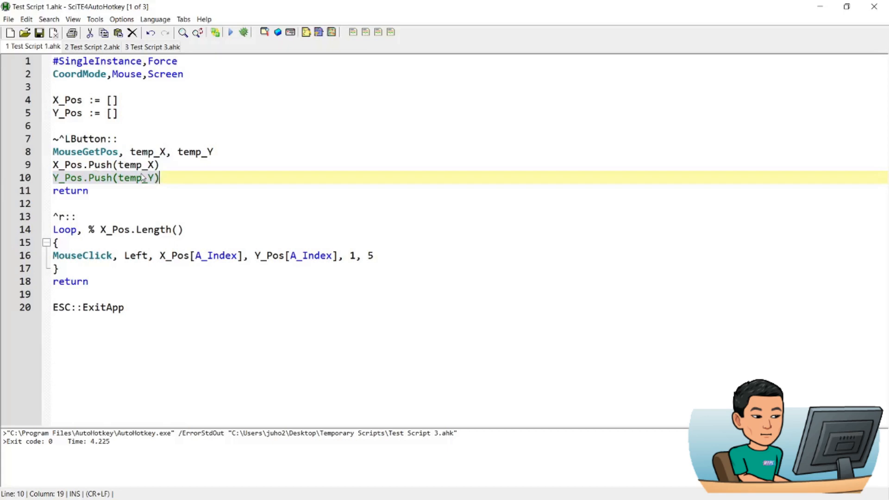
pyautogui.moveTo(74, 140)
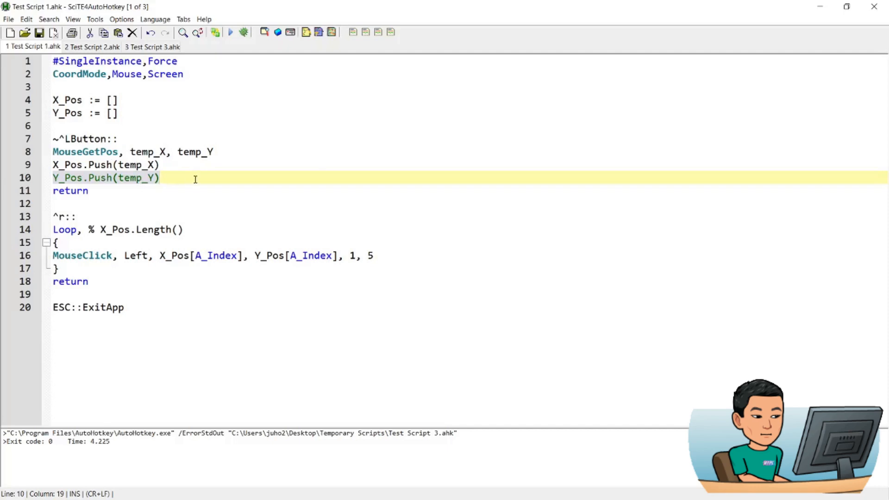
pyautogui.moveTo(126, 182)
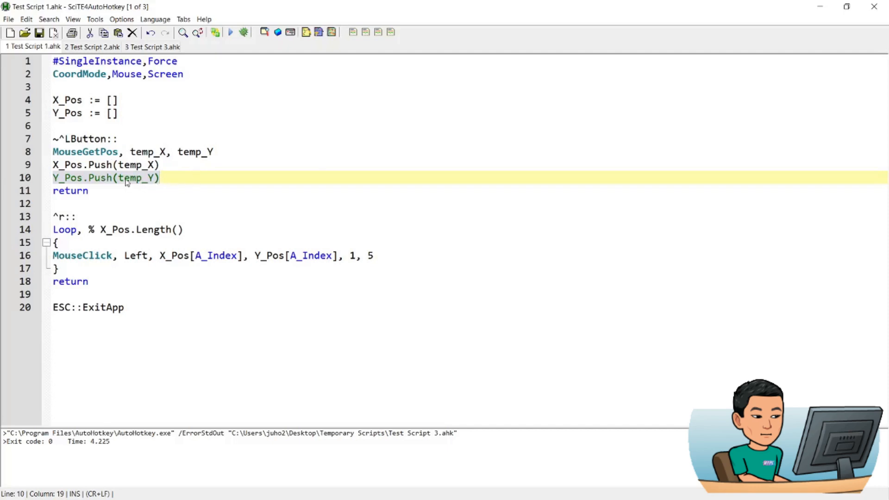
pyautogui.moveTo(195, 178)
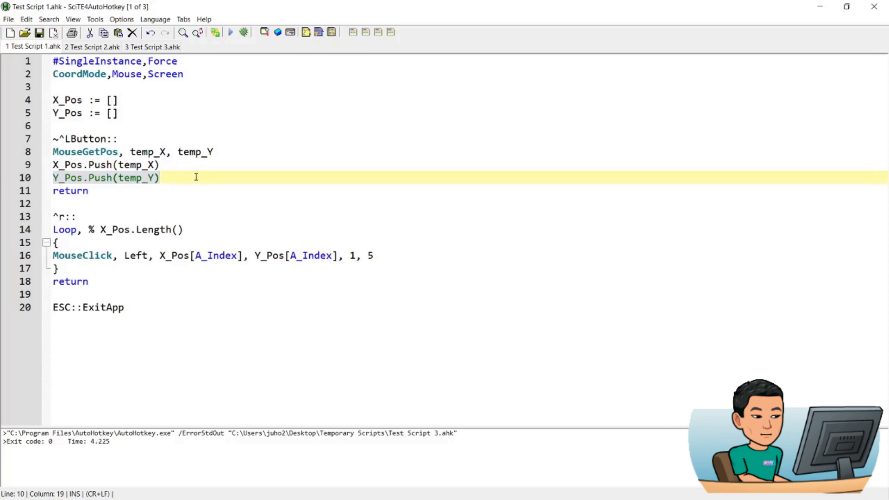
pyautogui.moveTo(118, 212)
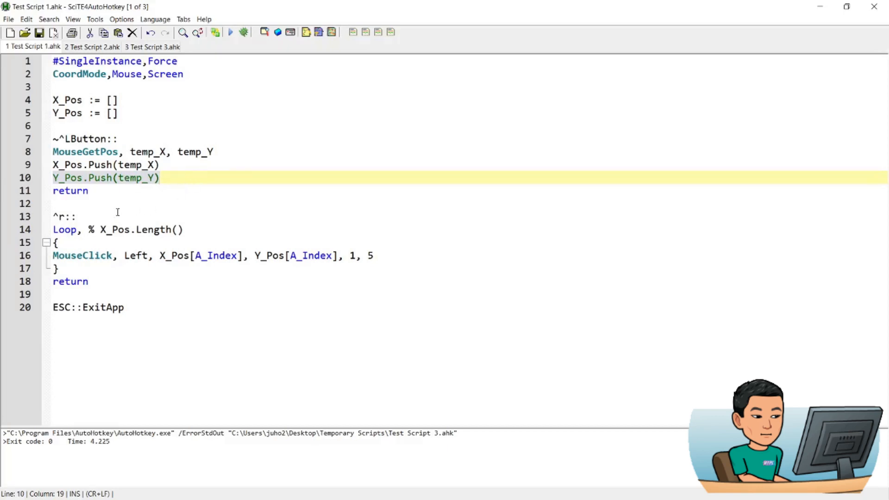
pyautogui.click(62, 215)
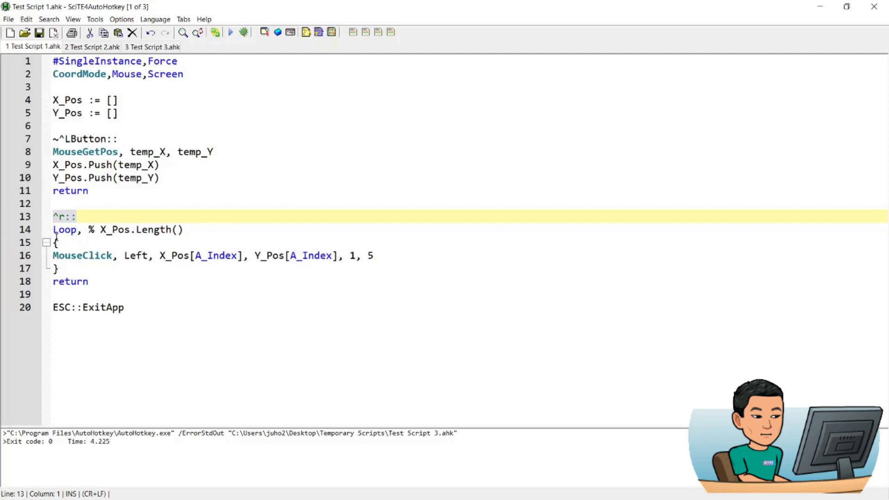
pyautogui.moveTo(208, 234)
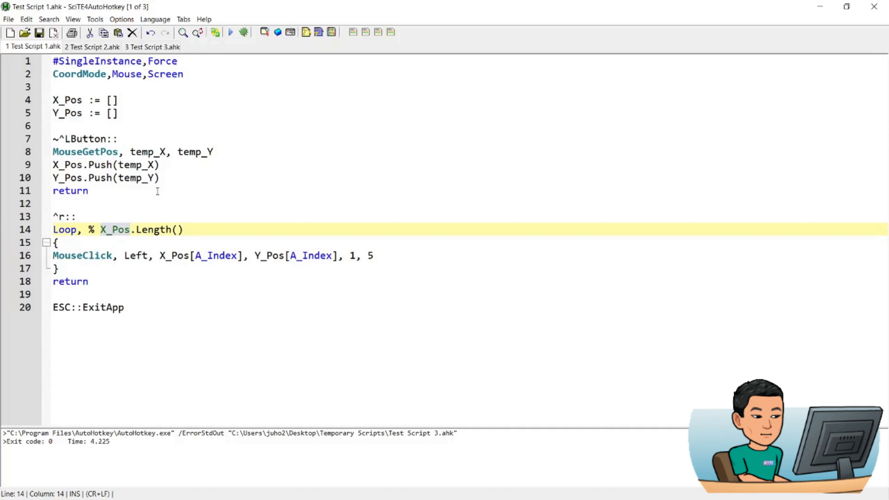
pyautogui.moveTo(108, 236)
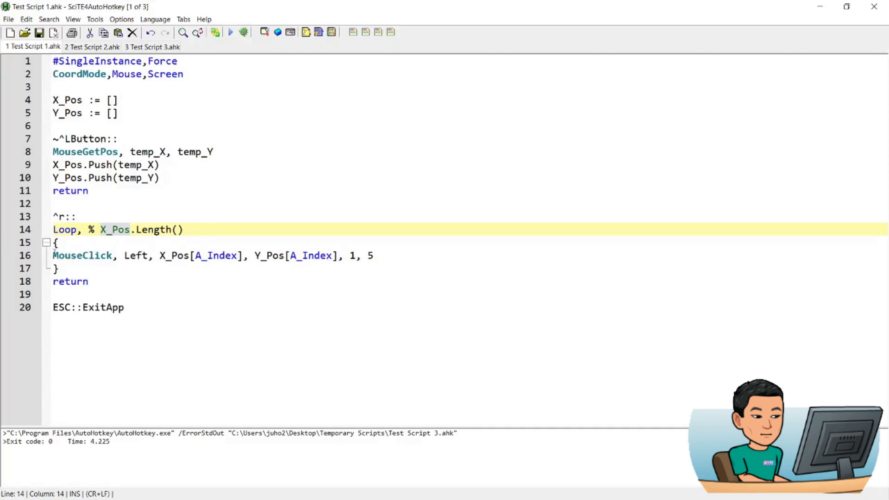
pyautogui.click(133, 255)
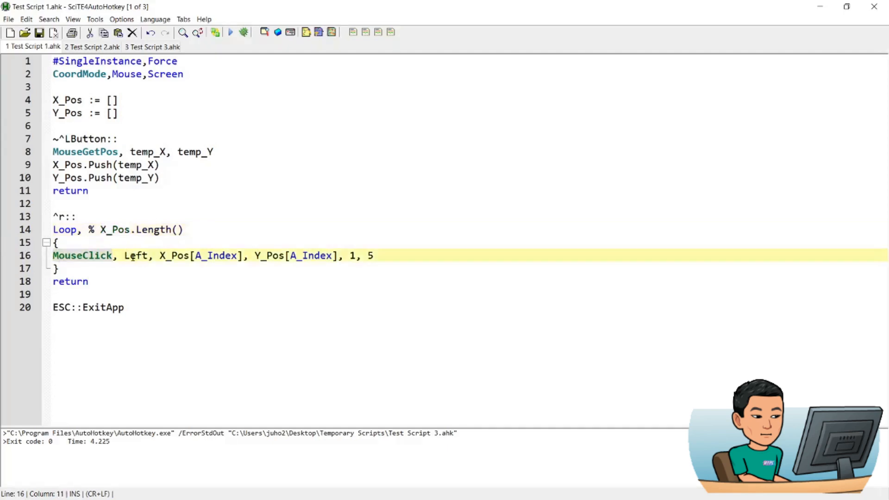
pyautogui.click(350, 256)
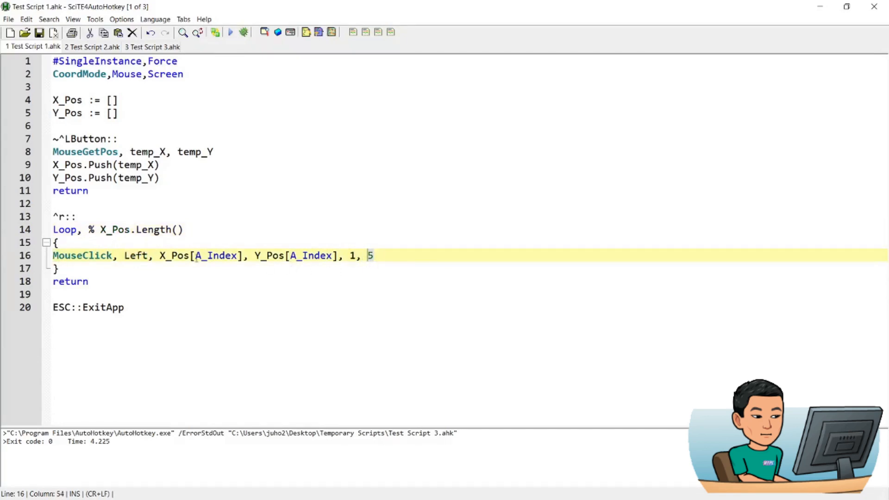
pyautogui.moveTo(226, 262)
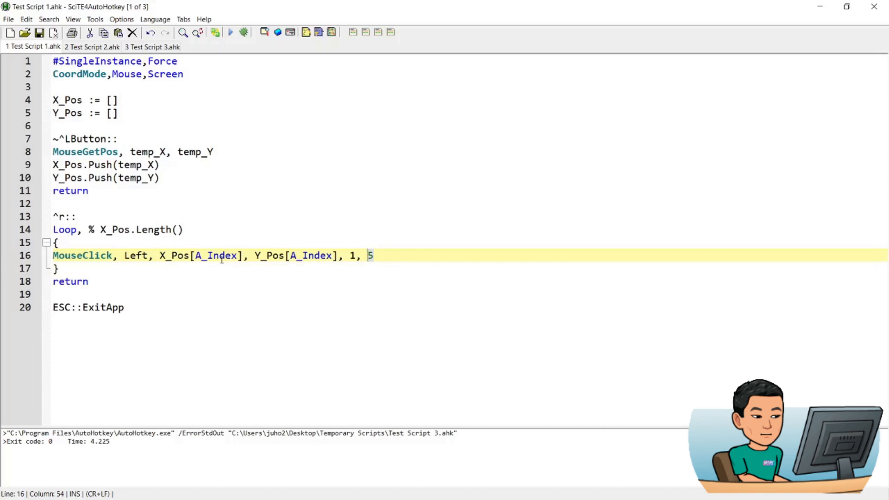
pyautogui.moveTo(168, 264)
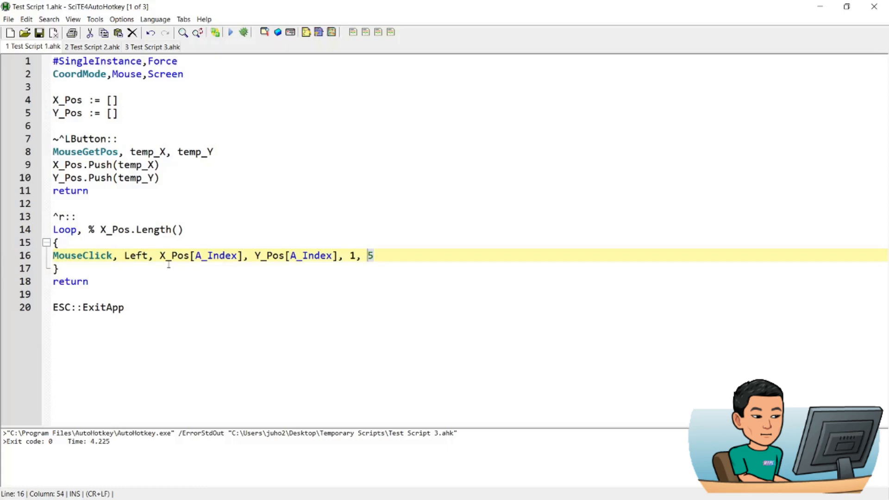
pyautogui.write('X')
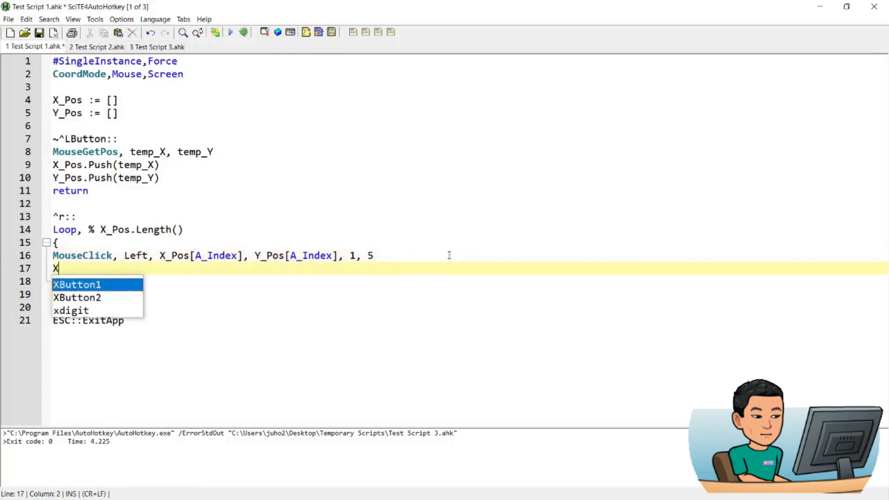
pyautogui.write('_Pos[1]')
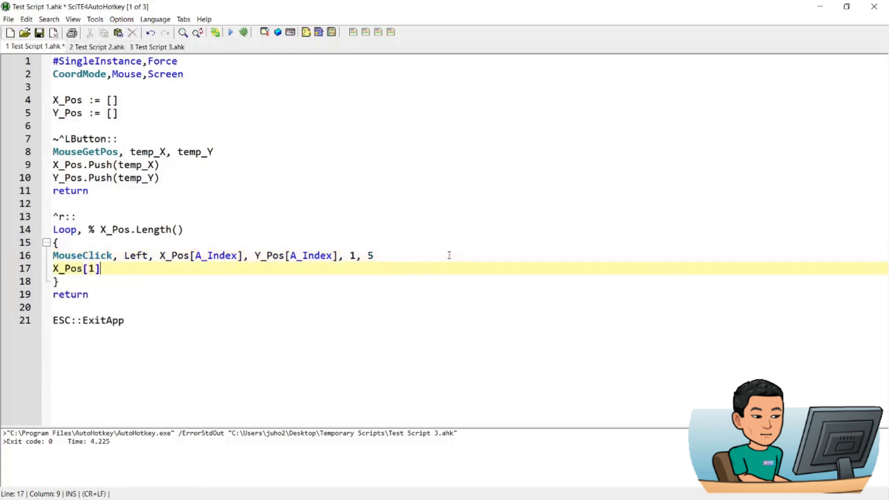
pyautogui.moveTo(429, 249)
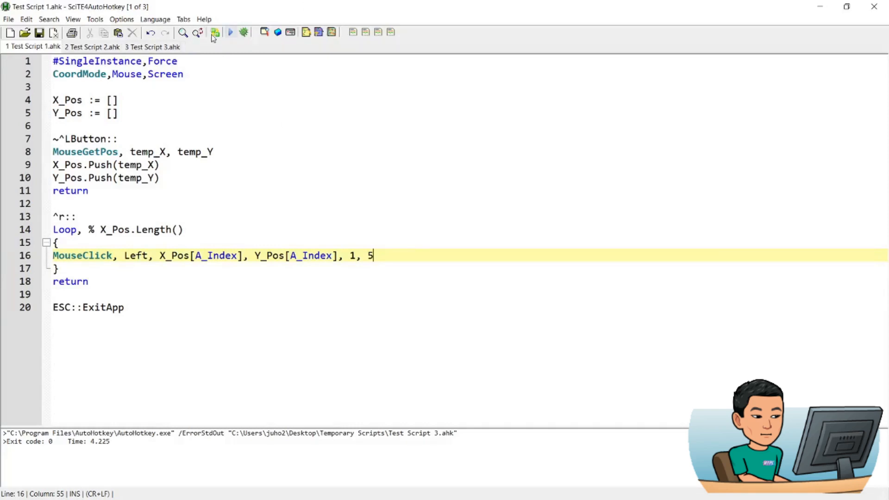
# Run the recorder, Ctrl+click five dots in Paint, then replay them in red, orange and green
pyautogui.click(230, 33)
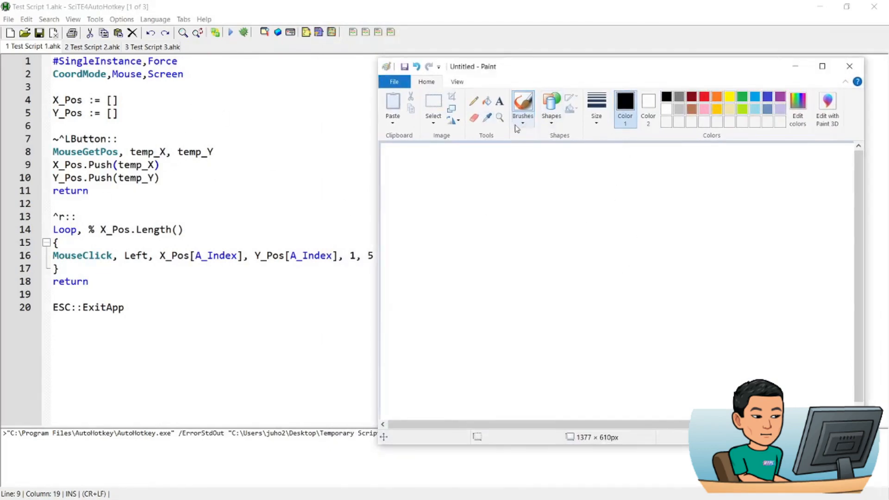
pyautogui.moveTo(510, 198)
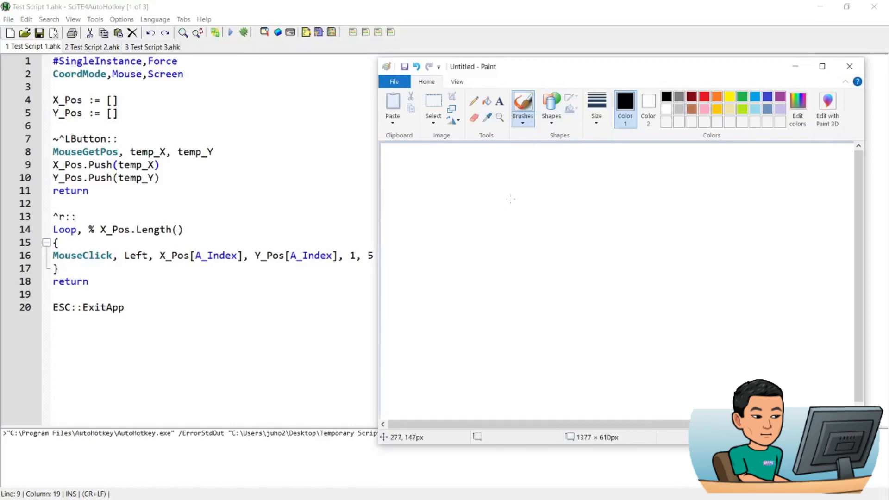
pyautogui.moveTo(437, 183)
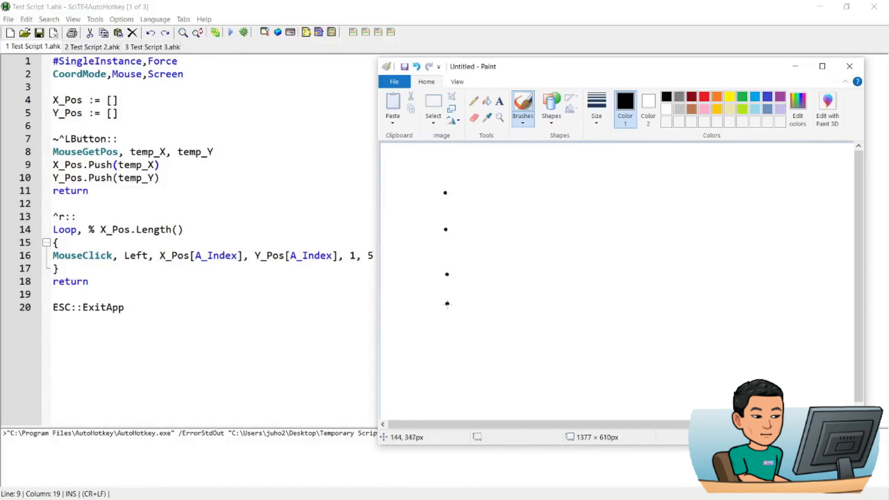
pyautogui.click(446, 352)
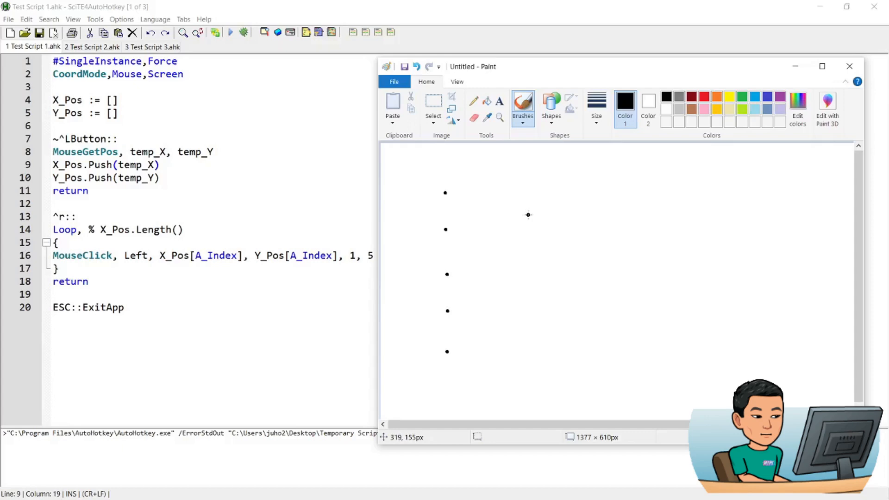
pyautogui.moveTo(707, 107)
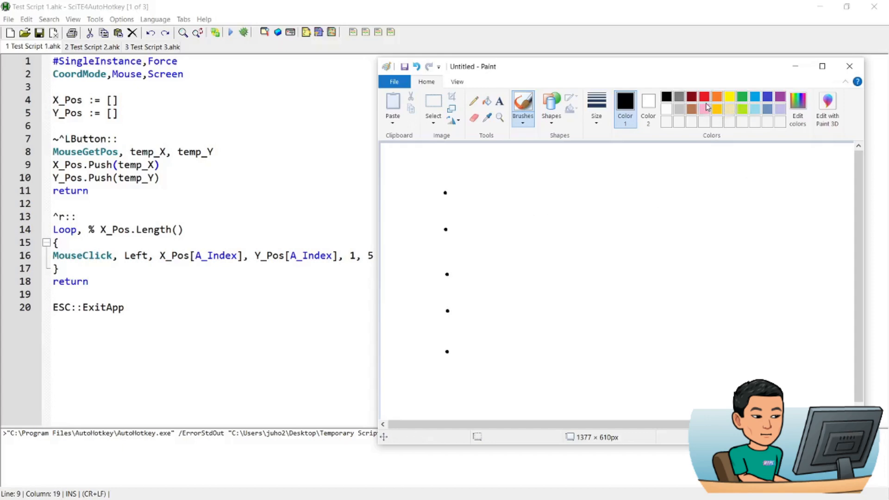
pyautogui.click(704, 96)
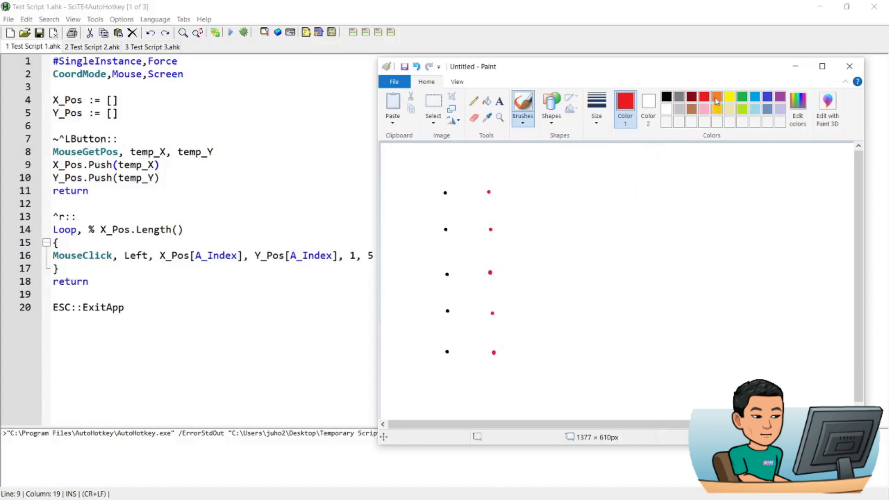
pyautogui.click(717, 96)
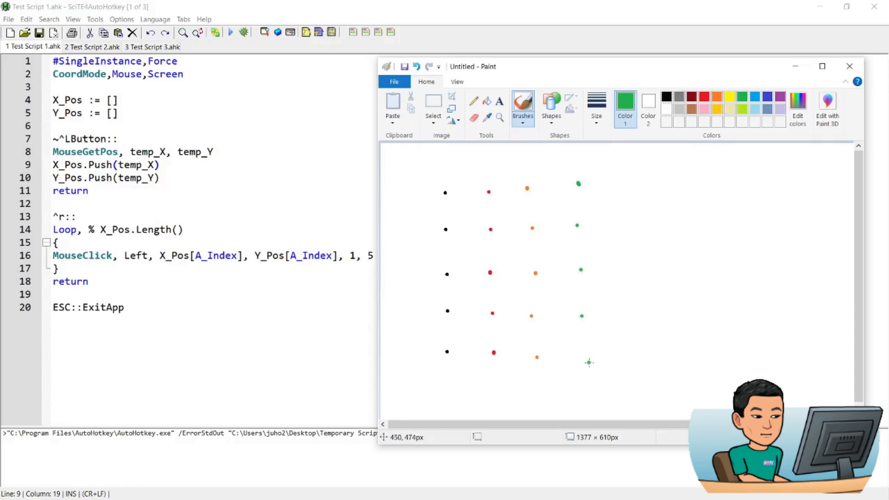
pyautogui.moveTo(581, 192)
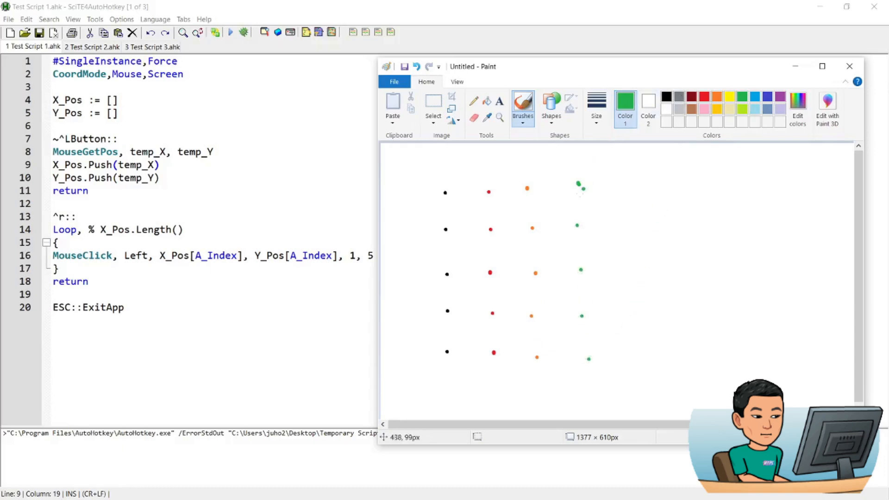
pyautogui.moveTo(612, 217)
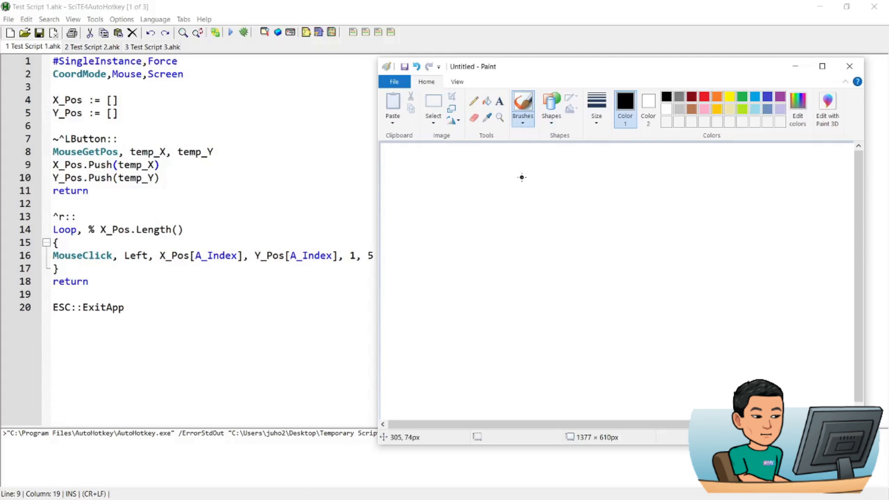
pyautogui.moveTo(445, 193)
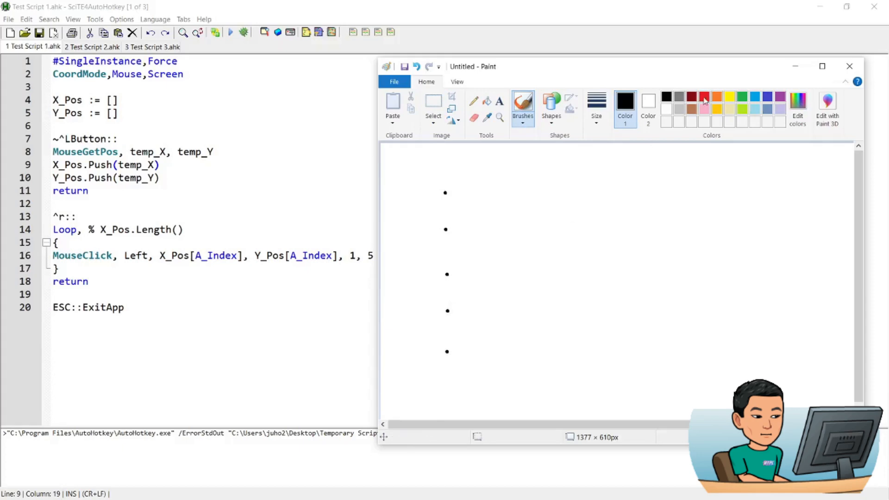
# Record five new black dots on the cleared canvas and replay them in red
pyautogui.click(703, 96)
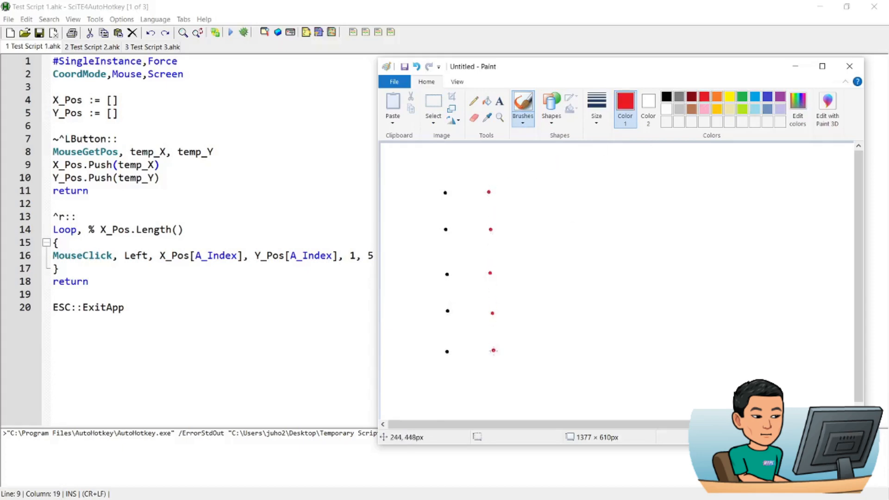